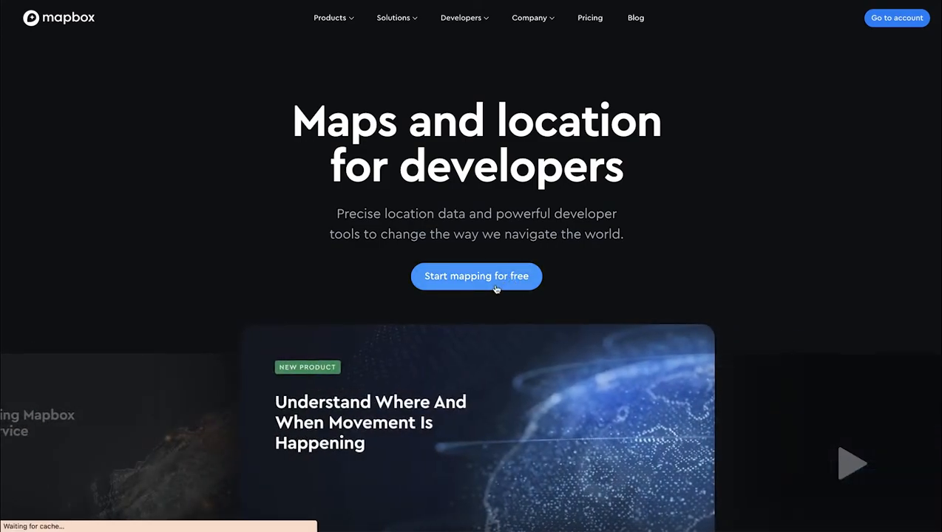
# Step: Reach the account dashboard and go from the avatar menu to Mapbox Studio's Styles page
pyautogui.click(476, 277)
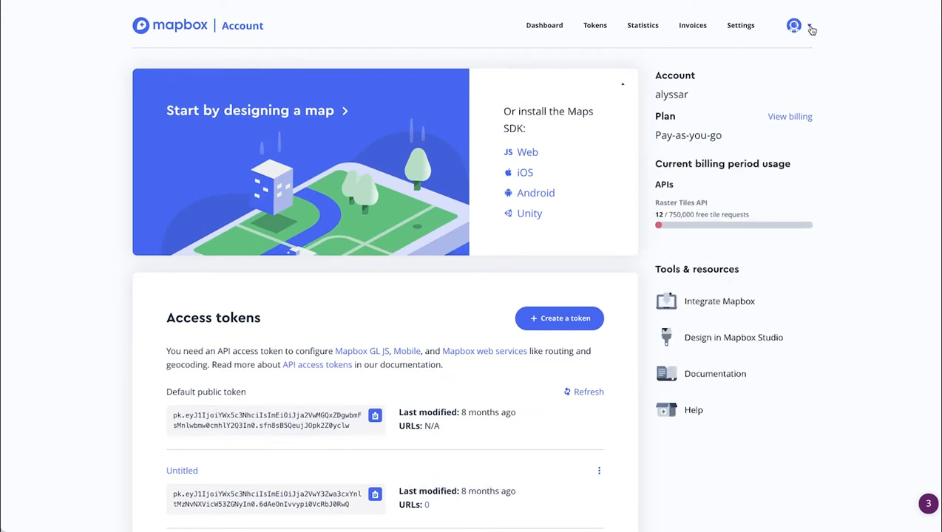
pyautogui.click(795, 25)
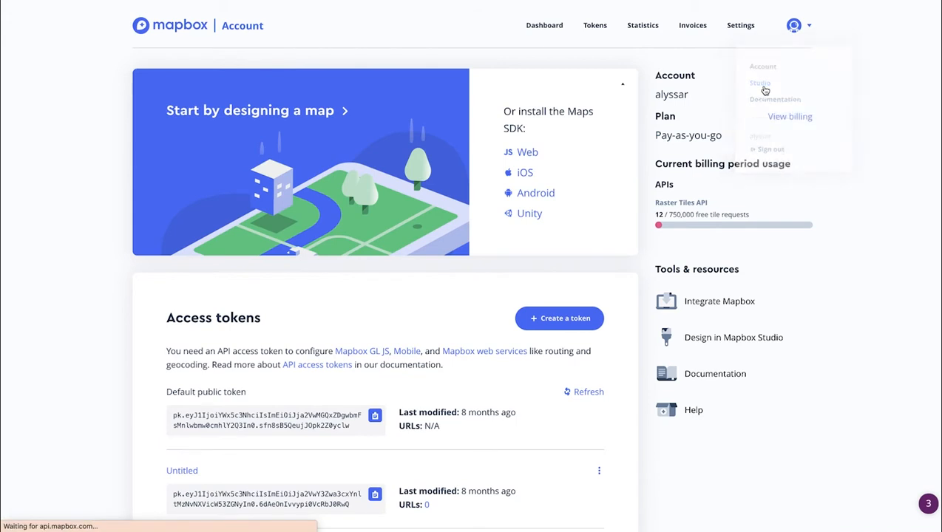
pyautogui.click(759, 83)
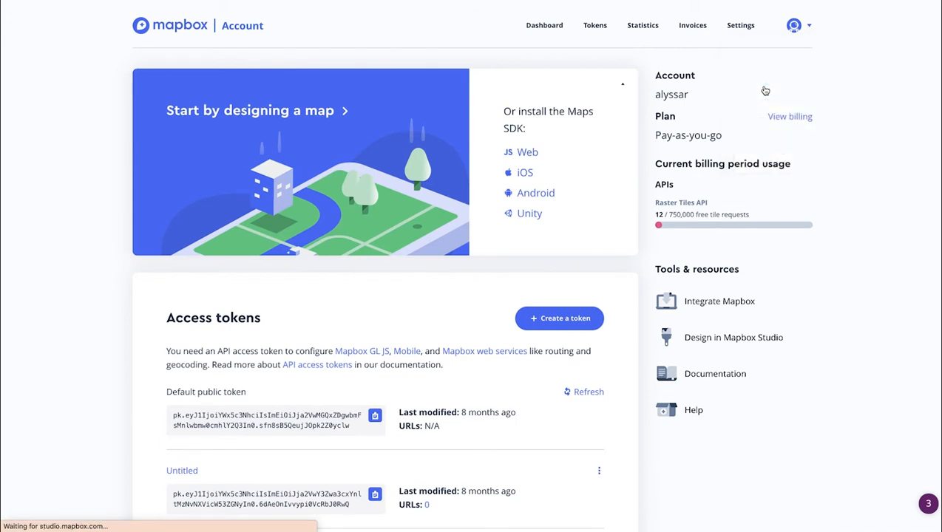
pyautogui.click(733, 338)
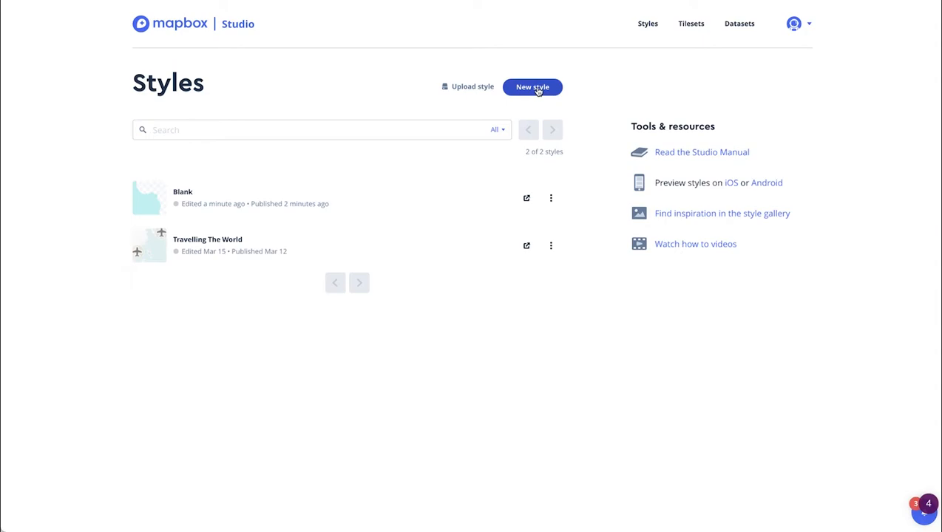
# Step: Start a new style from the Blank template and customize it in the editor
pyautogui.click(532, 87)
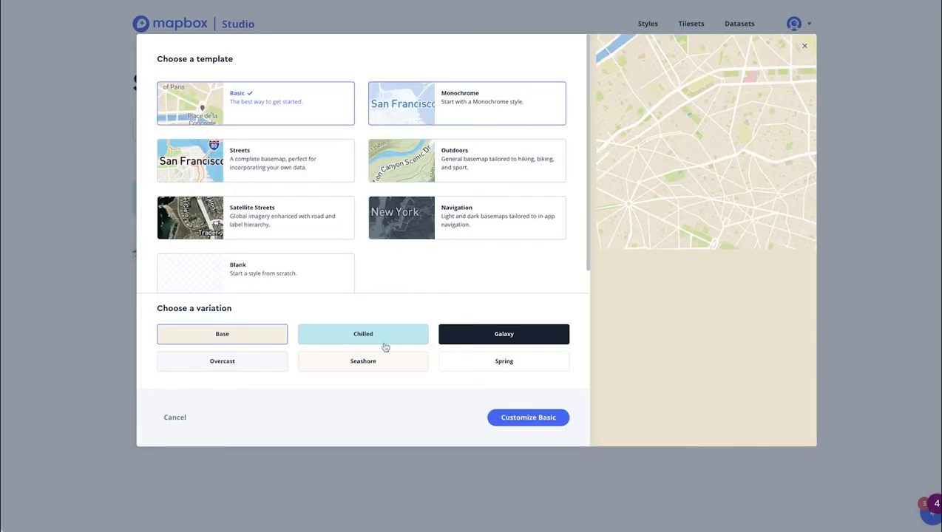
pyautogui.click(248, 273)
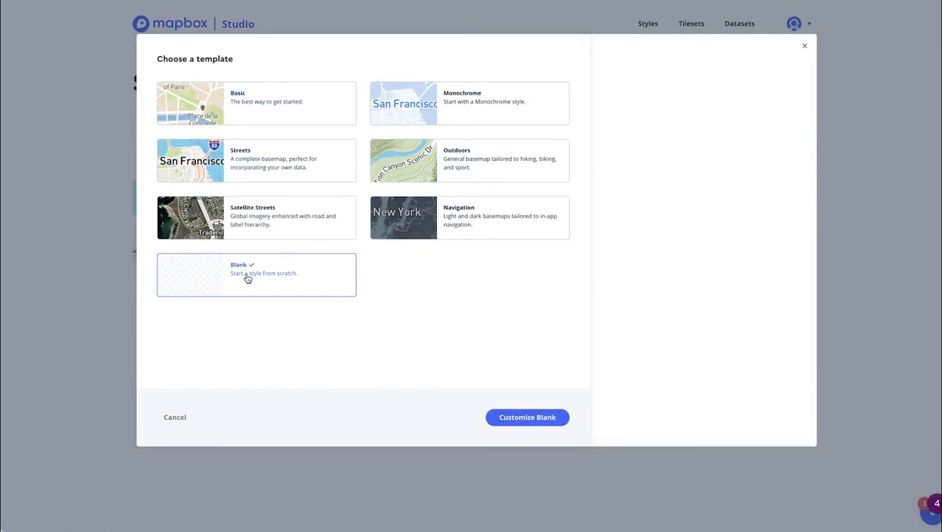
pyautogui.click(527, 417)
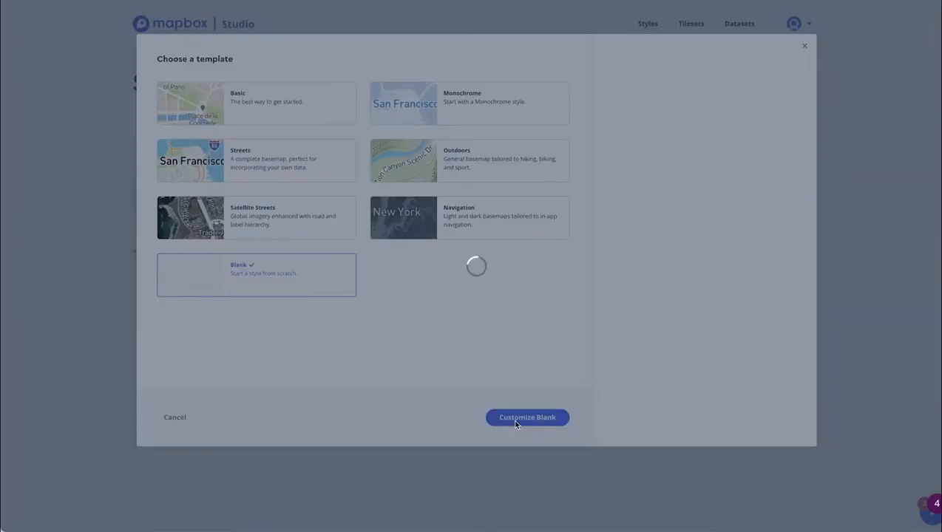
pyautogui.click(527, 417)
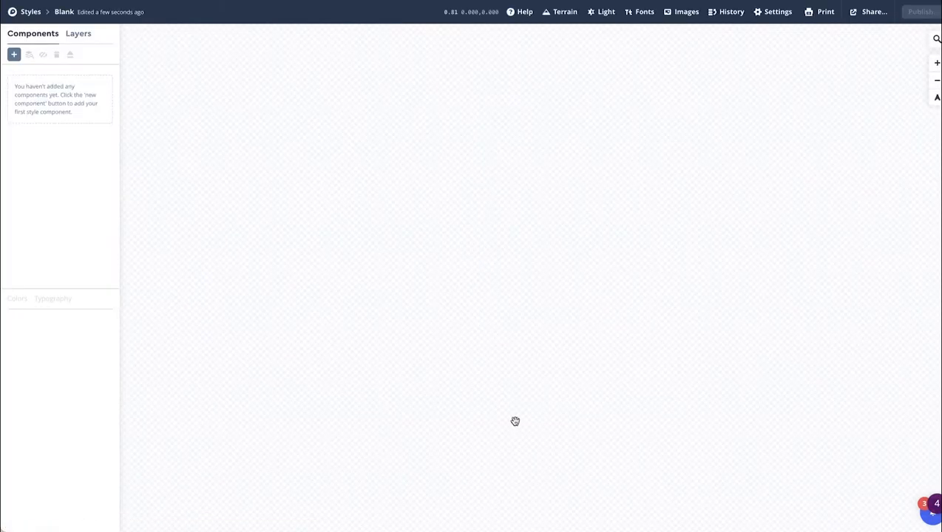
pyautogui.moveTo(521, 411)
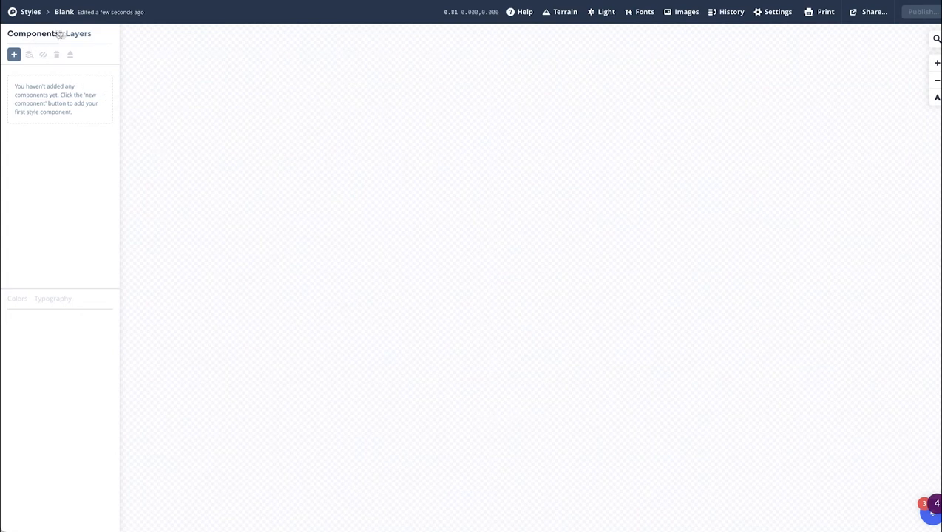
# Step: Add a water layer from Mapbox Streets v8 filled pale cyan, then begin a second layer
pyautogui.click(77, 33)
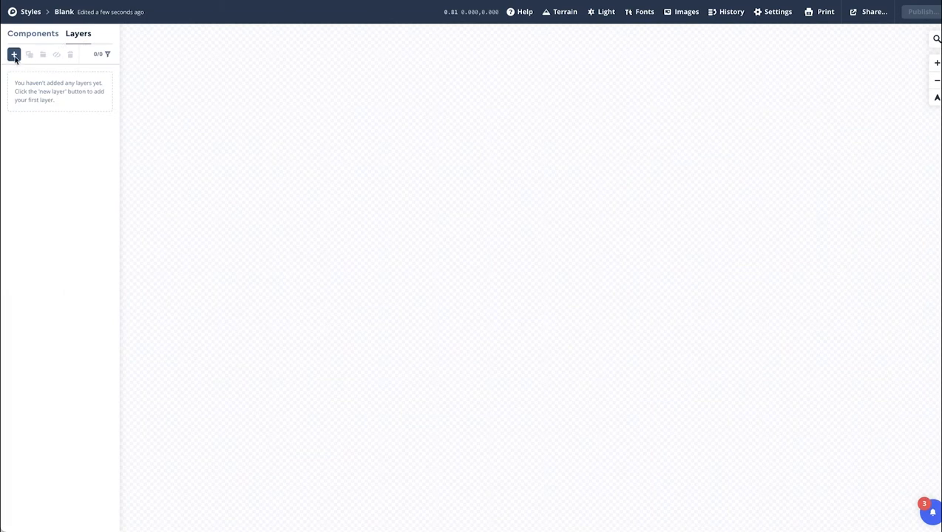
pyautogui.click(13, 56)
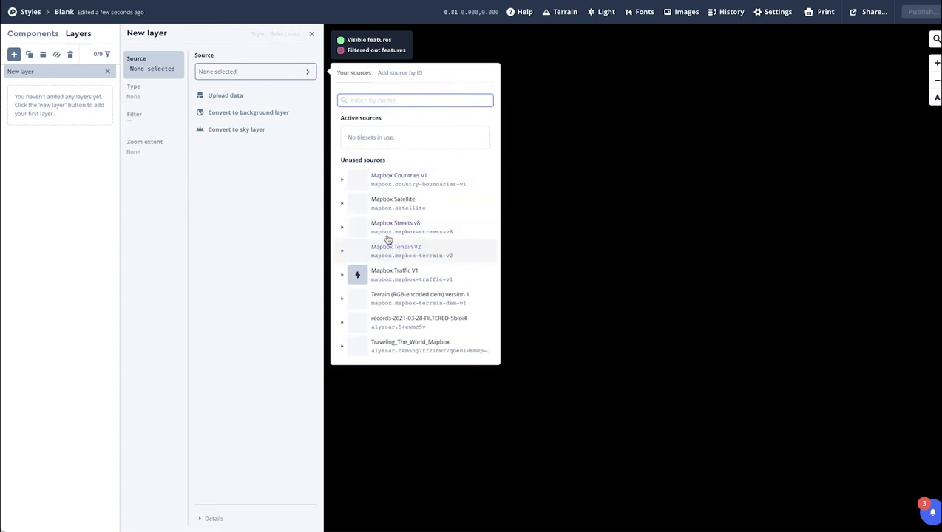
pyautogui.click(343, 228)
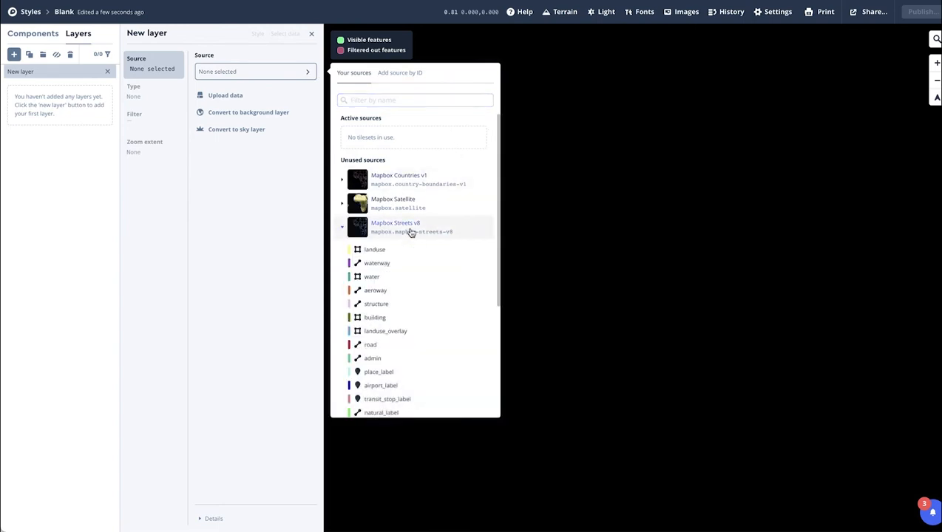
pyautogui.moveTo(402, 413)
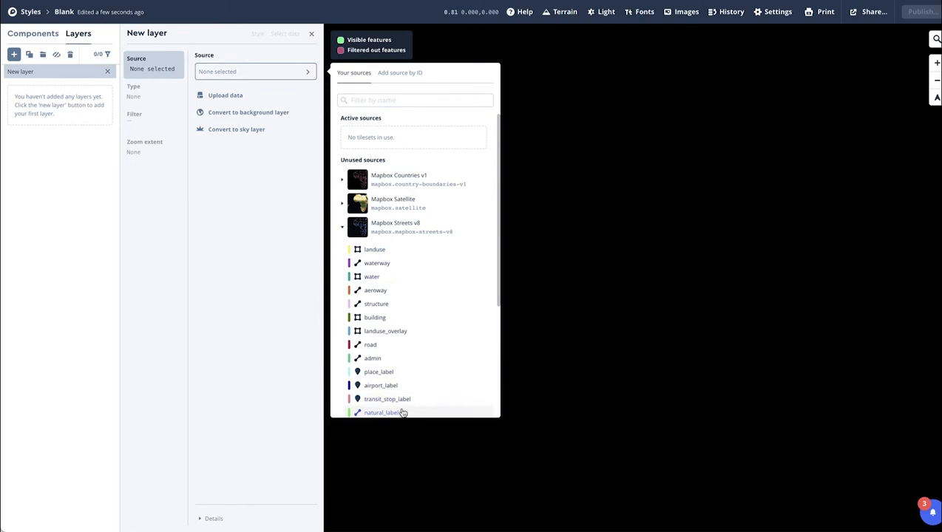
pyautogui.moveTo(355, 273)
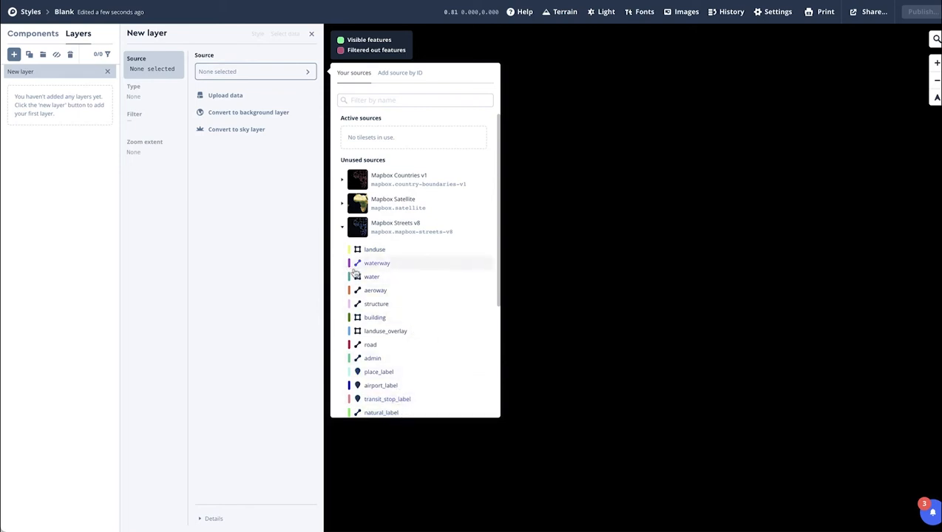
pyautogui.click(371, 276)
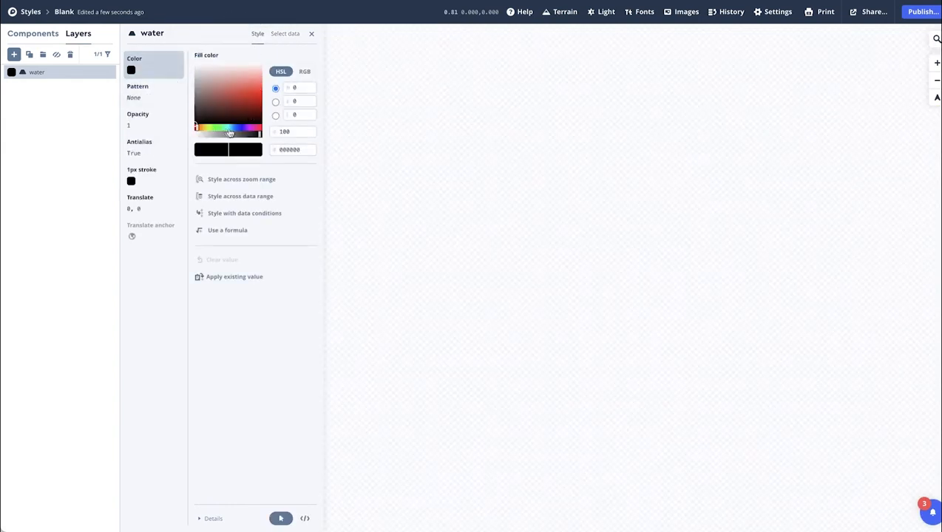
pyautogui.click(238, 74)
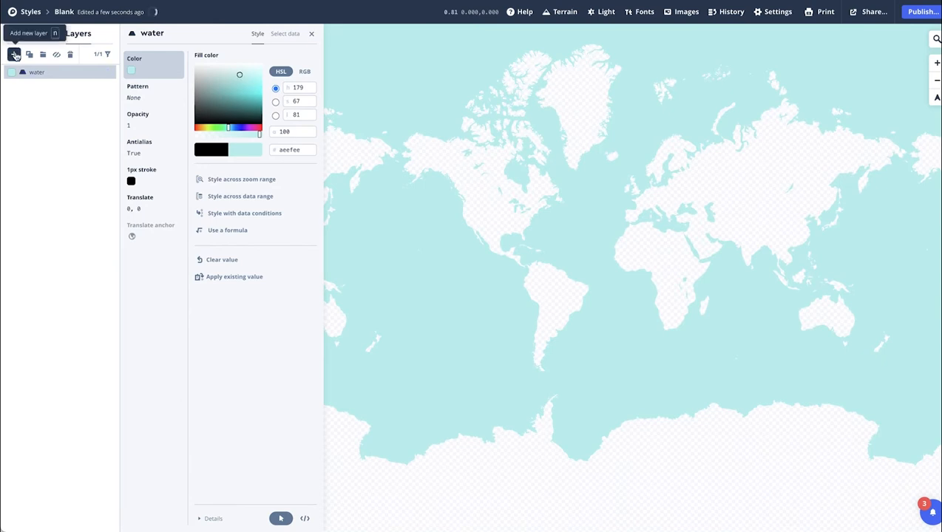
pyautogui.click(12, 55)
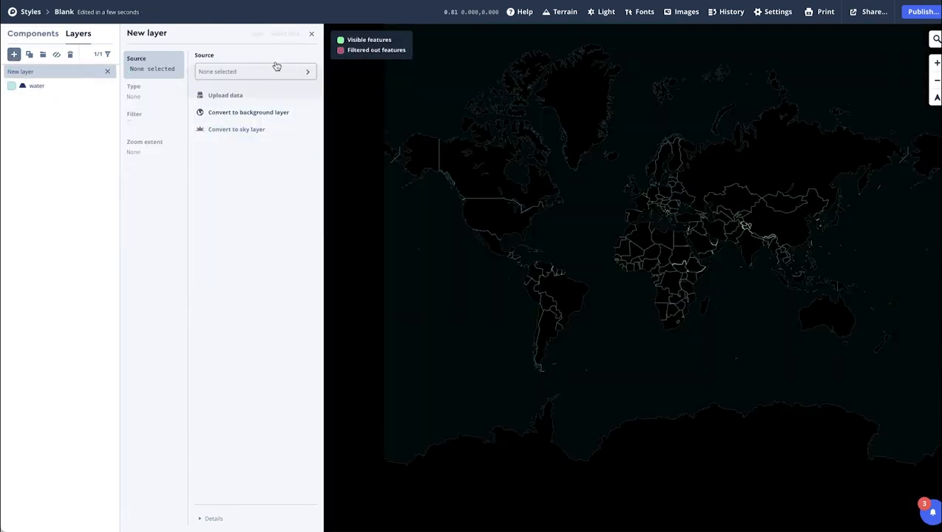
# Step: Source the new layer from place_label, make it a Symbol layer and move to its Style settings
pyautogui.click(254, 71)
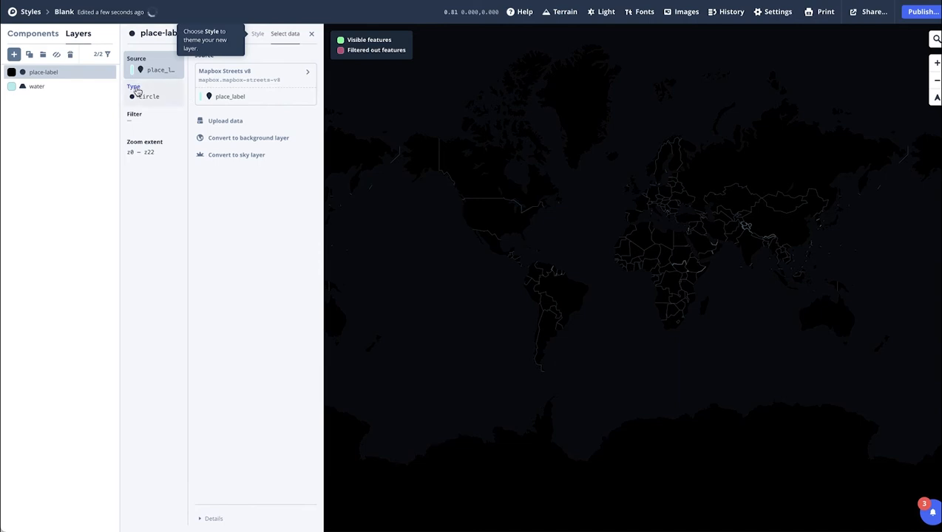
pyautogui.click(148, 96)
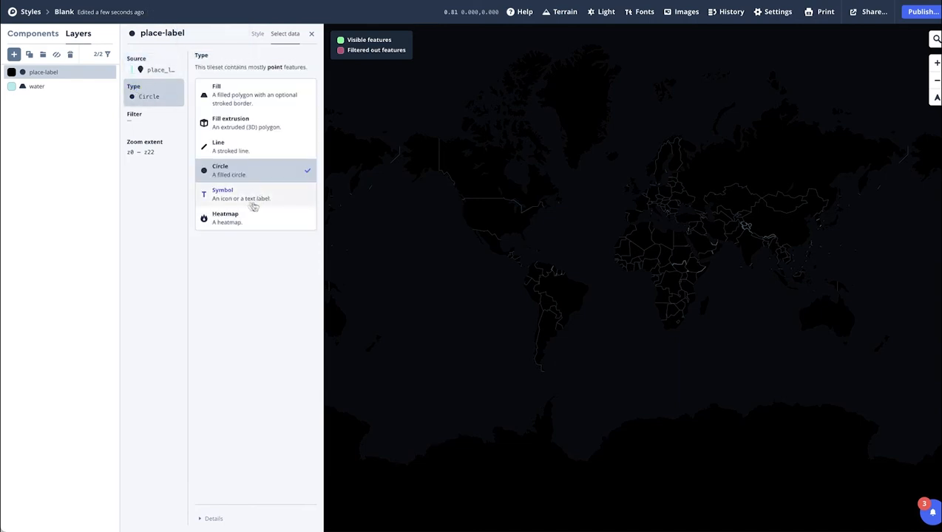
pyautogui.moveTo(244, 201)
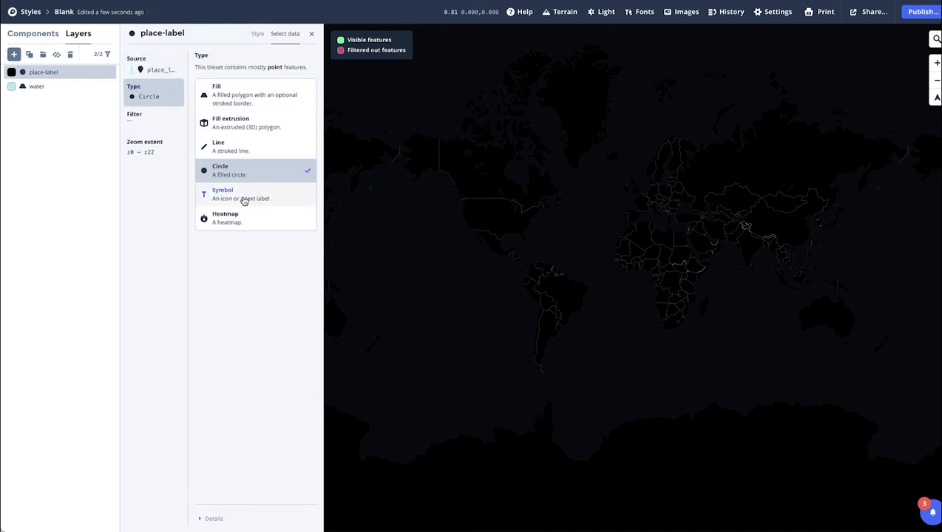
pyautogui.click(244, 193)
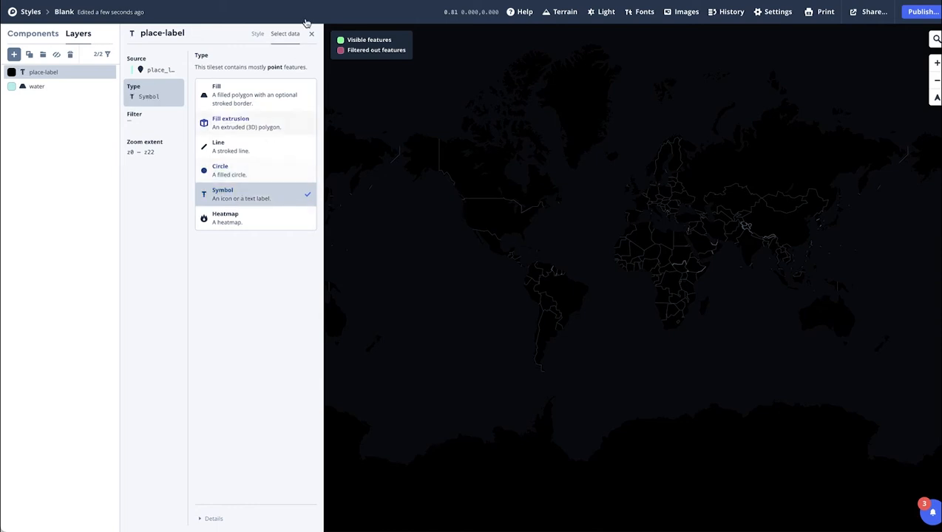
pyautogui.click(254, 32)
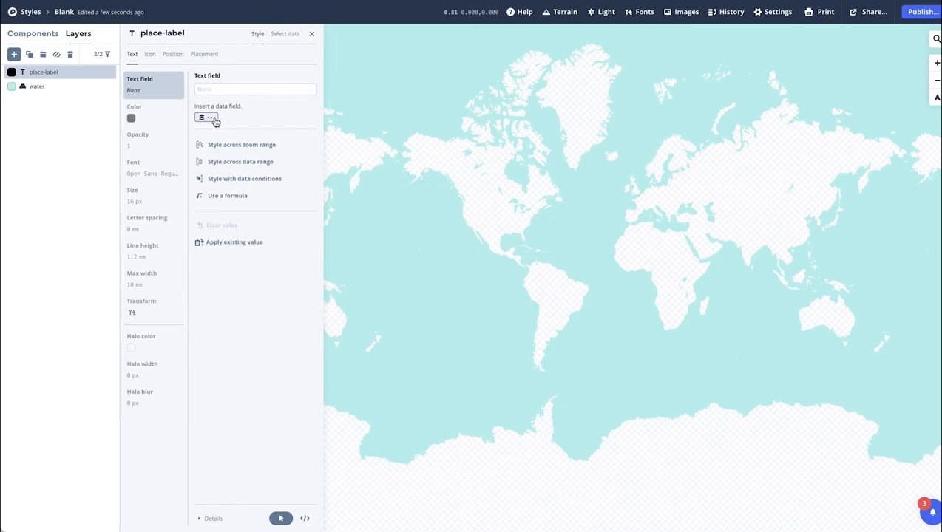
# Step: Label places with their name field and bring up the label text size settings
pyautogui.click(207, 118)
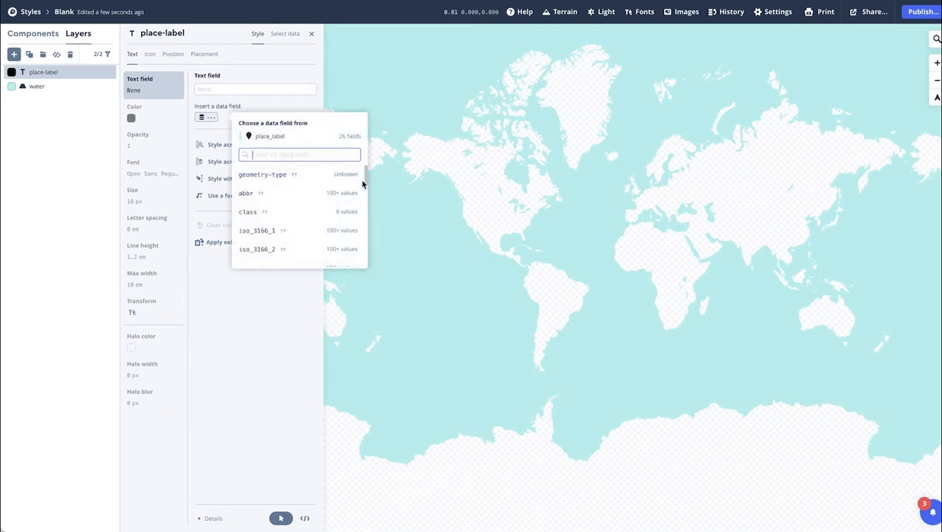
pyautogui.scroll(-3)
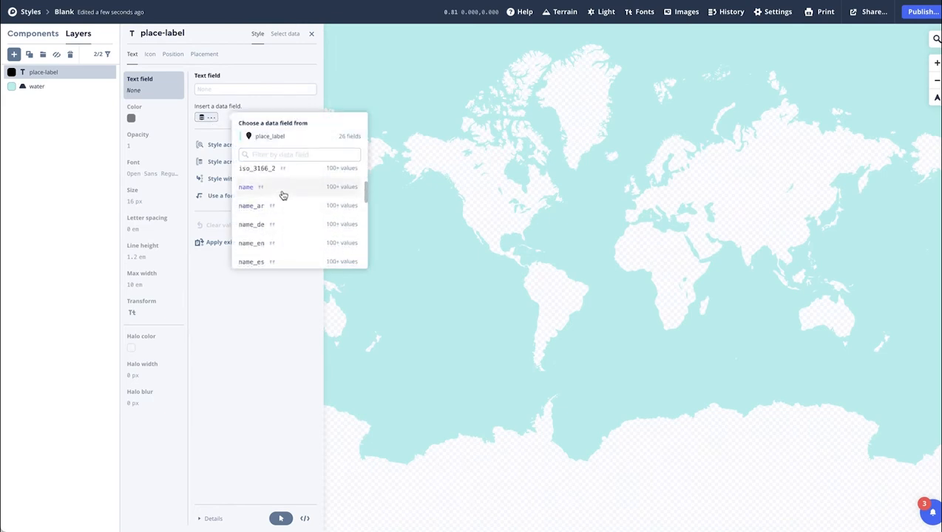
pyautogui.click(246, 187)
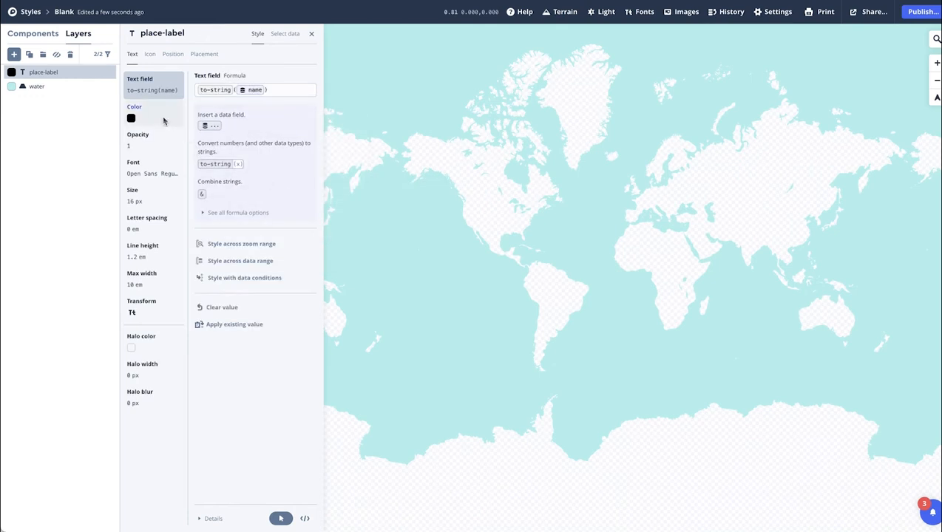
pyautogui.click(130, 118)
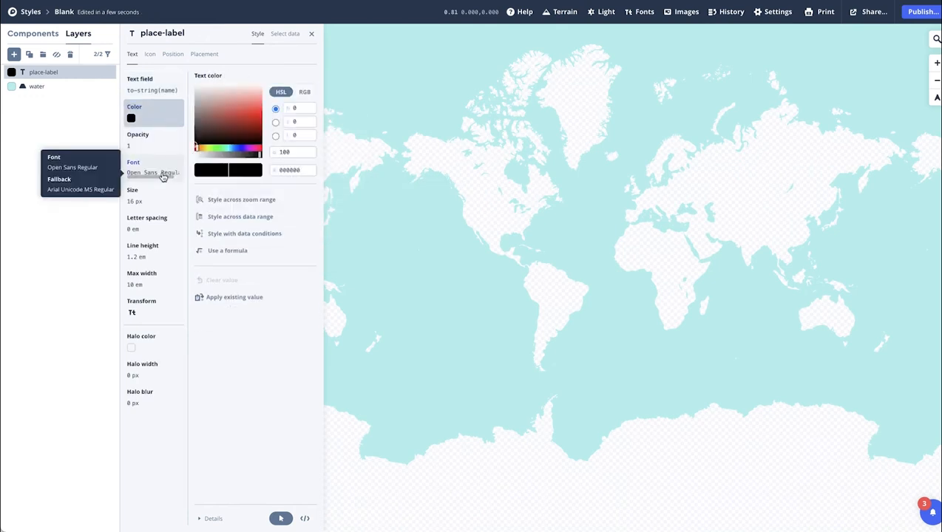
pyautogui.click(154, 196)
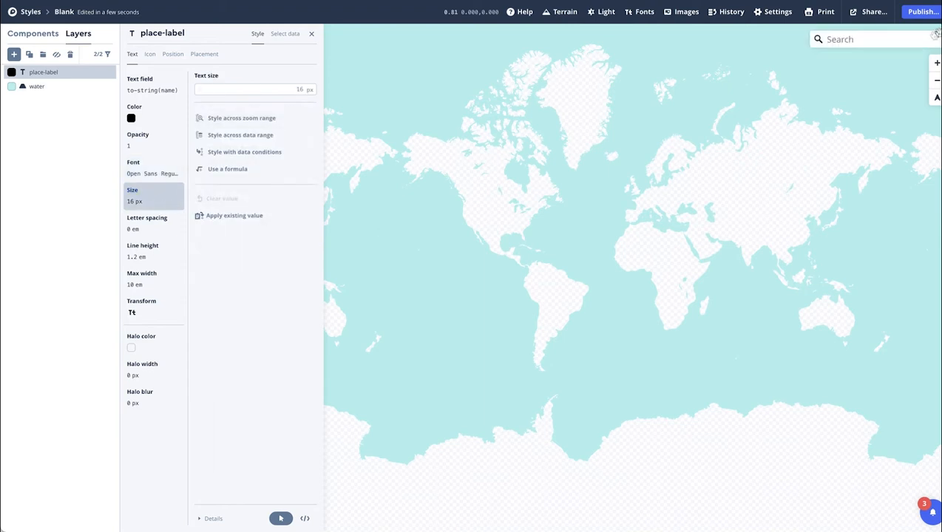
# Step: Search 'mel' and centre the map on Melbourne, Victoria, Australia
pyautogui.write('mel')
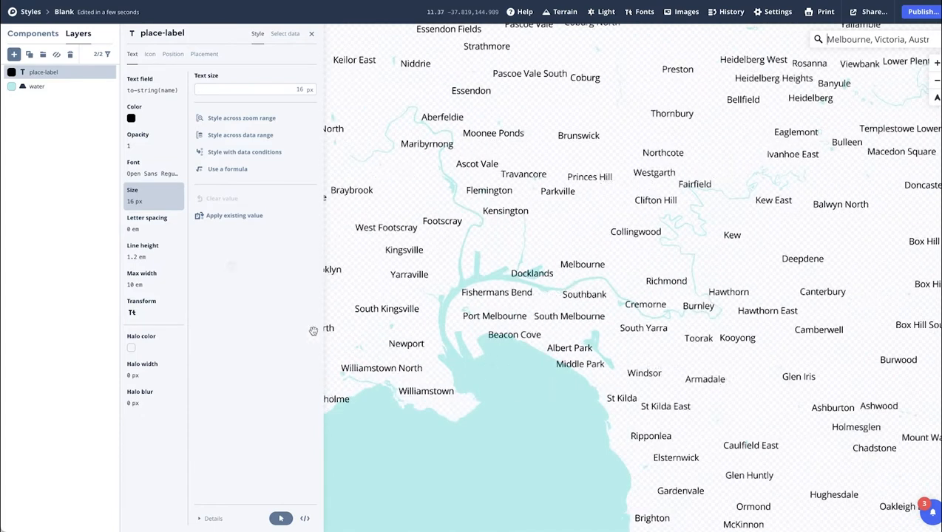
# Step: Add a road layer sourced from the Mapbox Streets v8 road data
pyautogui.click(12, 56)
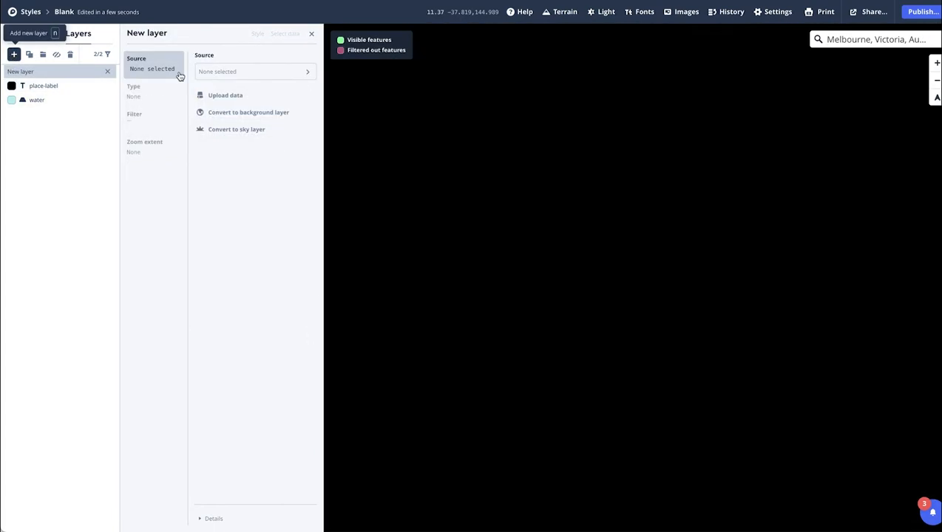
pyautogui.click(255, 71)
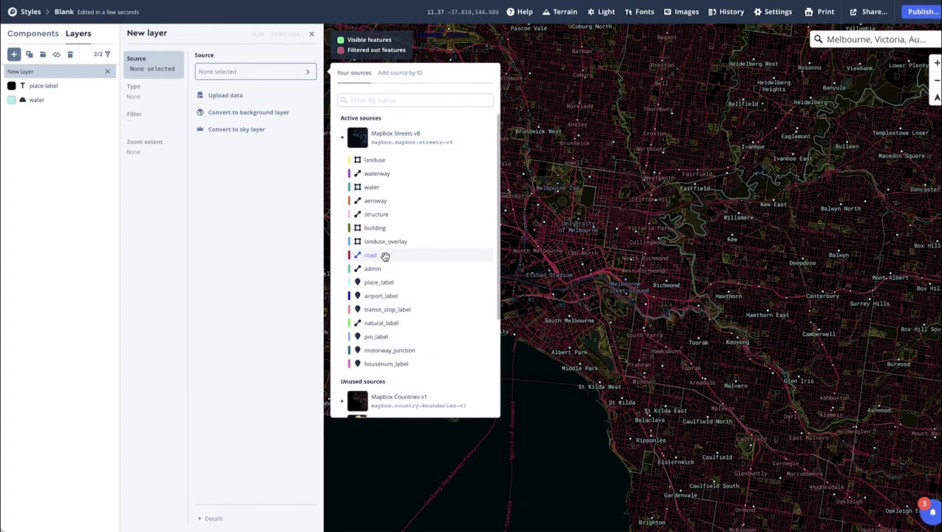
pyautogui.click(371, 254)
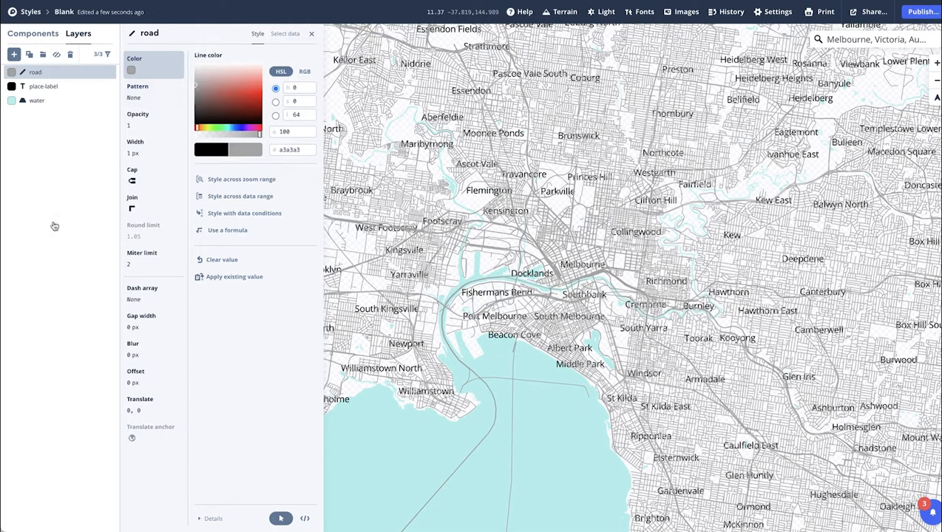
pyautogui.moveTo(12, 57)
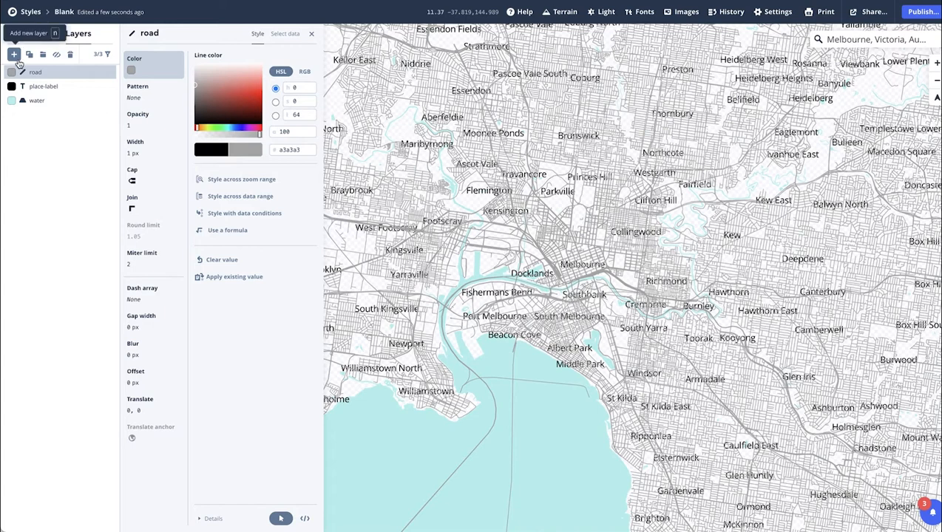
# Step: Add a building layer from Mapbox Streets drawn as Fill extrusion 3D polygons
pyautogui.click(12, 56)
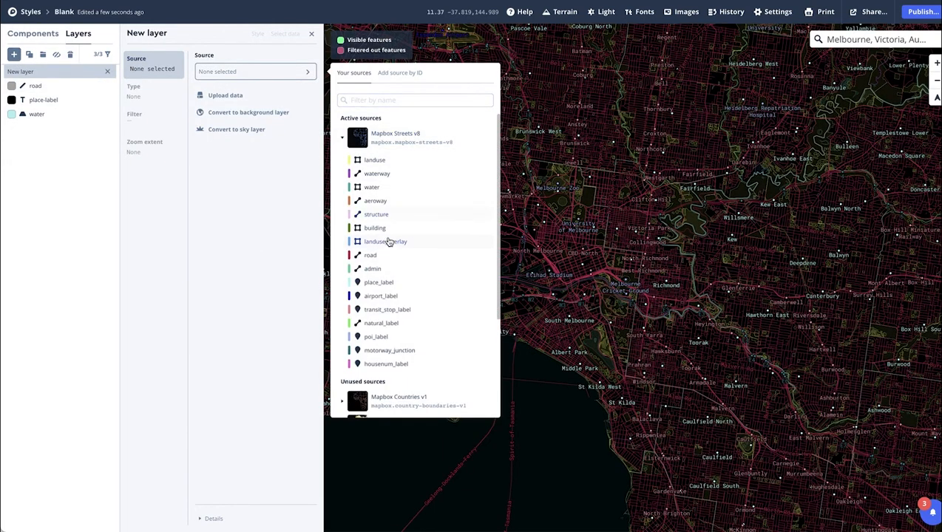
pyautogui.click(376, 228)
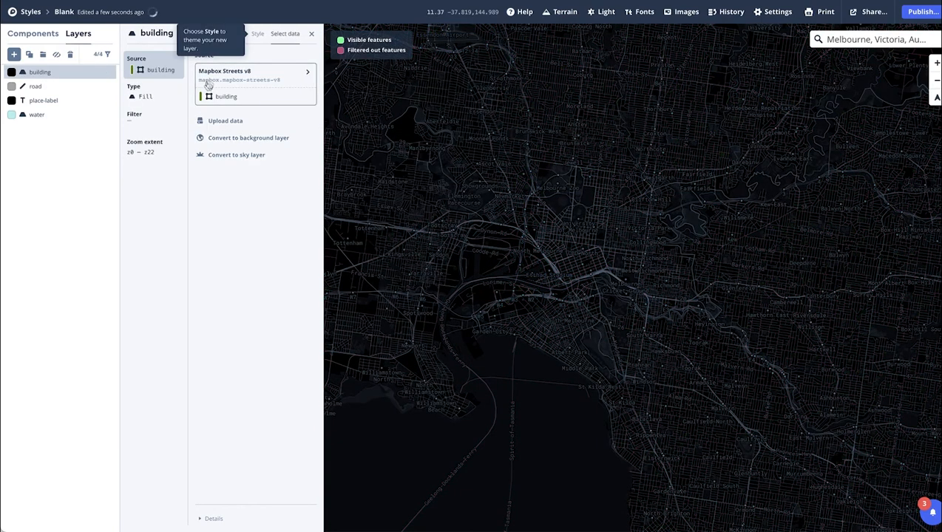
pyautogui.click(145, 96)
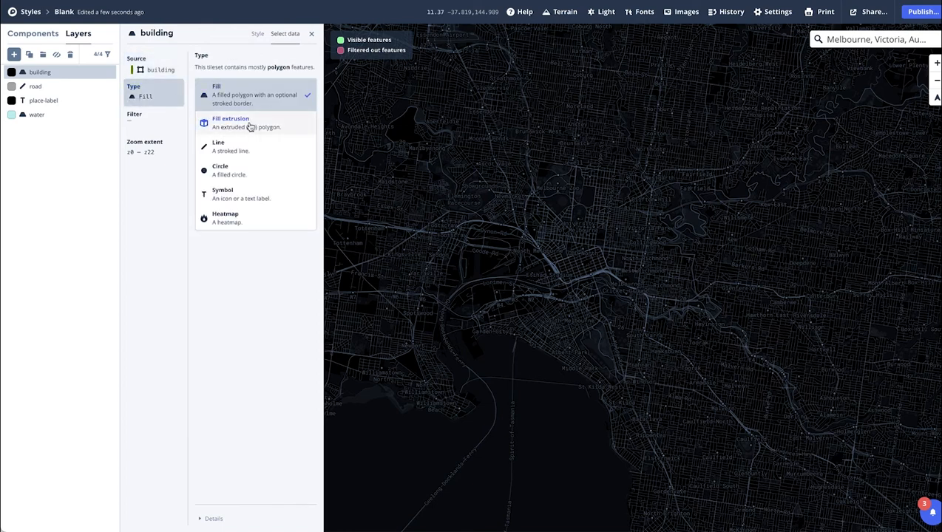
pyautogui.click(250, 122)
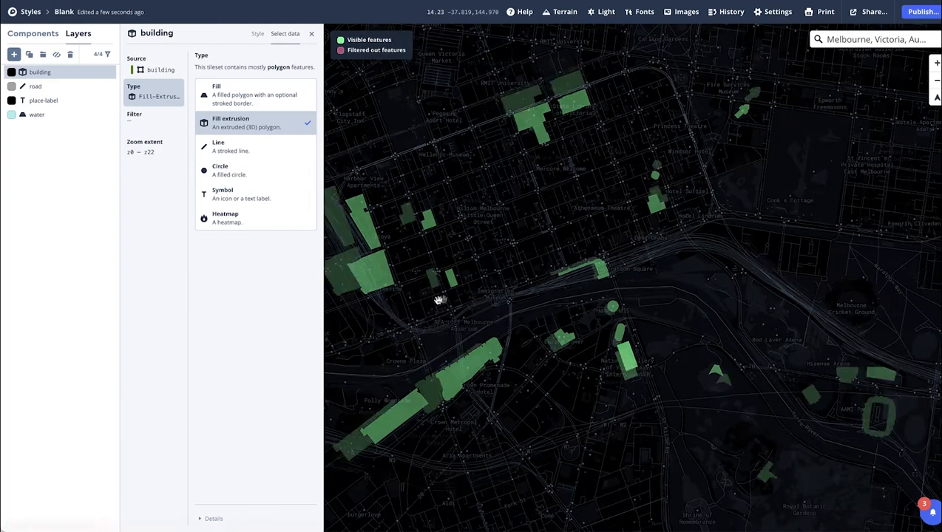
# Step: Style extrusion height across the height field's range, with stops 0→0 m and 1500→1500 m
pyautogui.moveTo(438, 298); pyautogui.dragTo(580, 278)
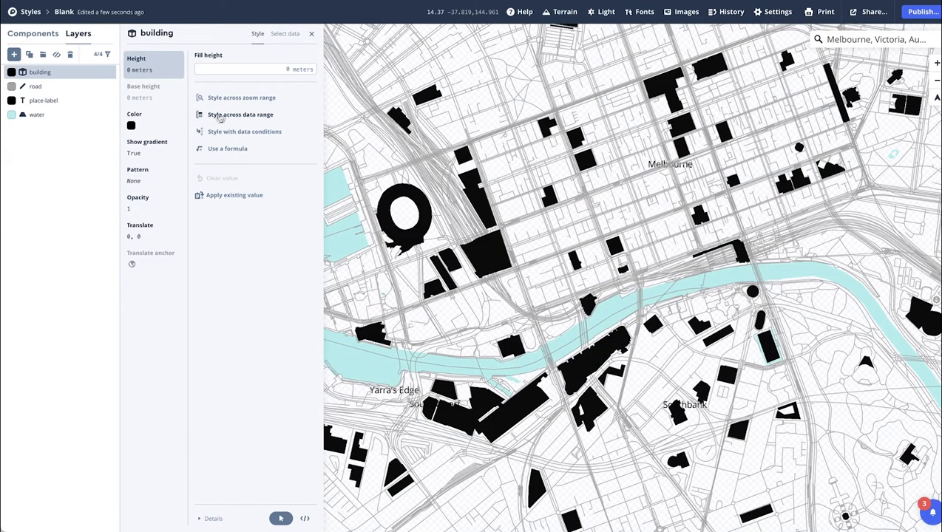
pyautogui.click(240, 114)
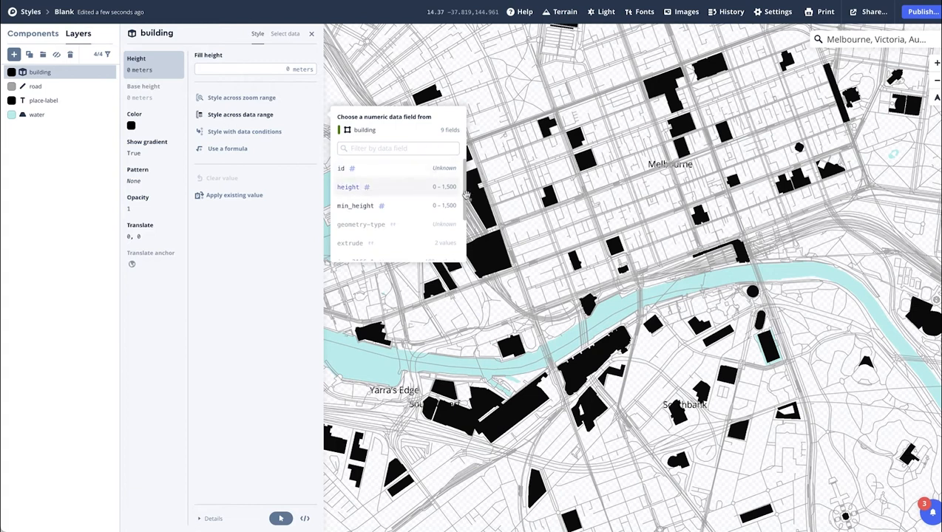
pyautogui.click(347, 186)
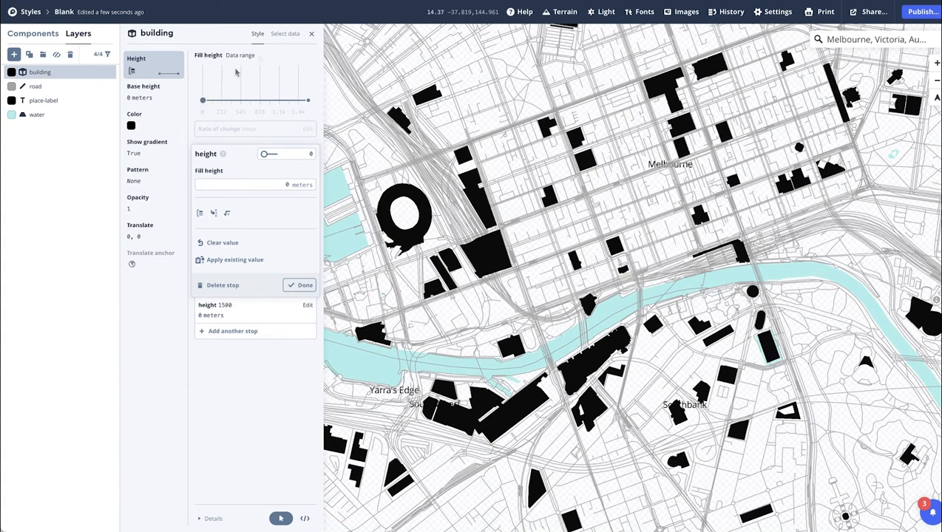
pyautogui.moveTo(323, 263)
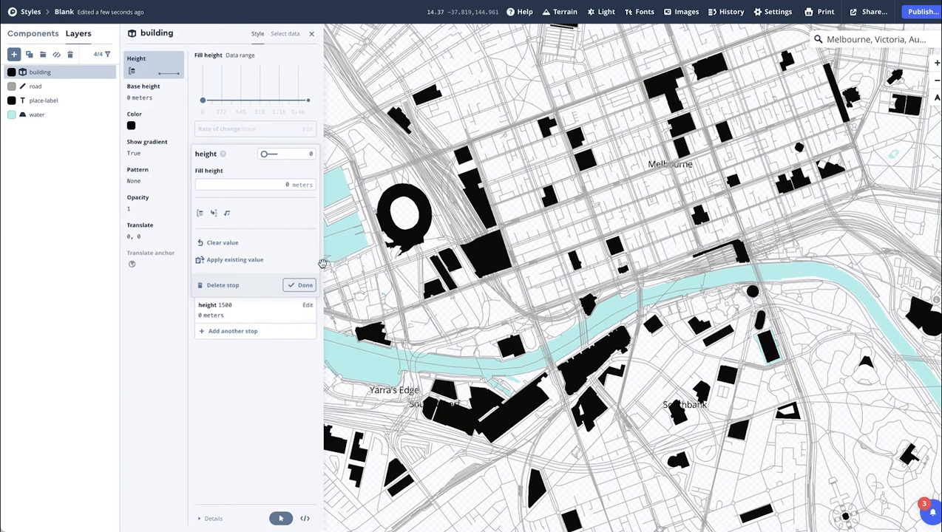
pyautogui.click(304, 285)
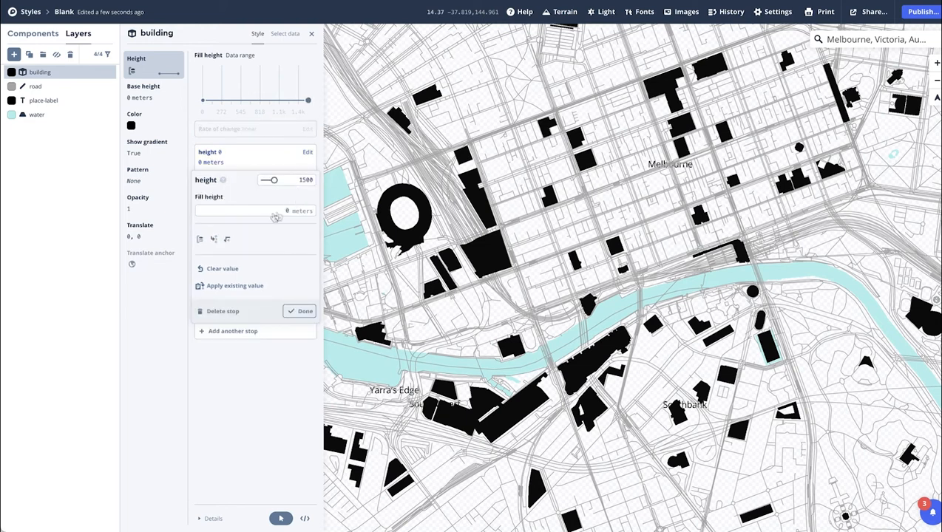
pyautogui.click(244, 210)
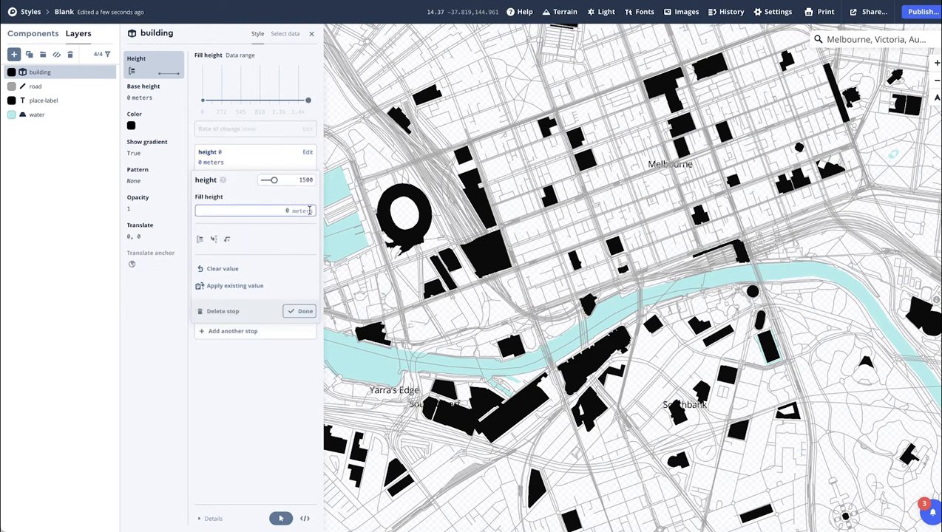
pyautogui.write('1500')
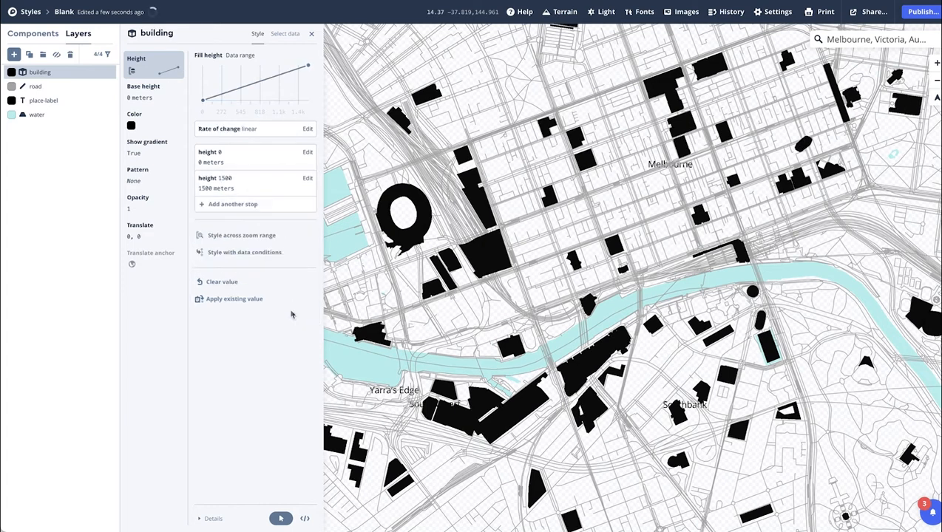
pyautogui.moveTo(616, 298)
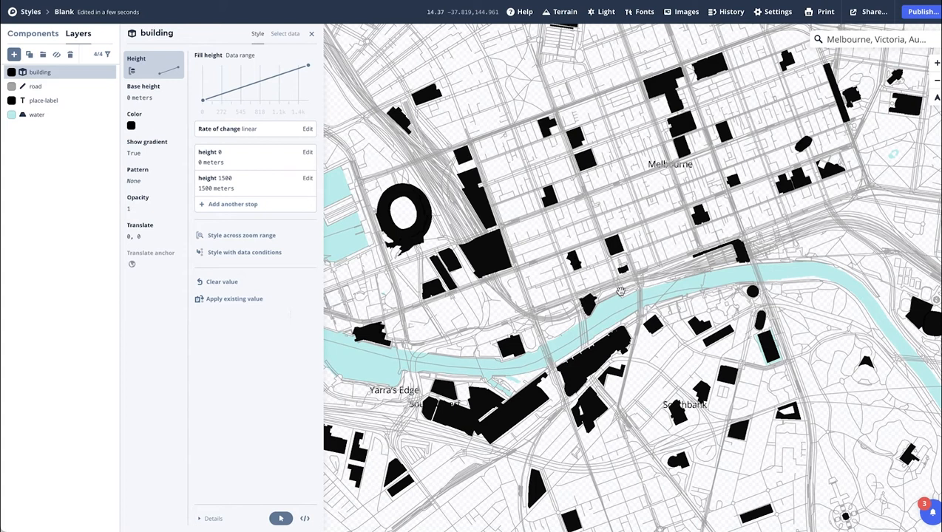
pyautogui.moveTo(139, 120)
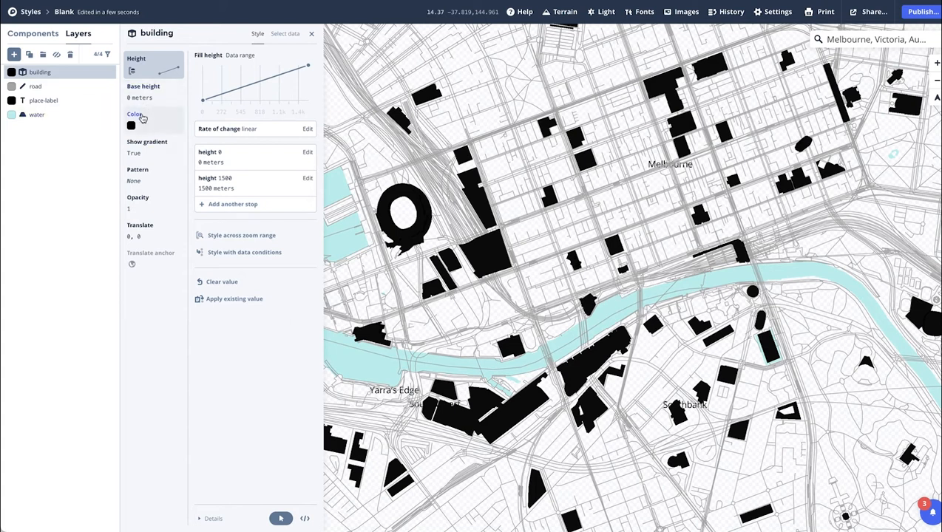
# Step: Tint the buildings pink and adjust their opacity
pyautogui.click(130, 126)
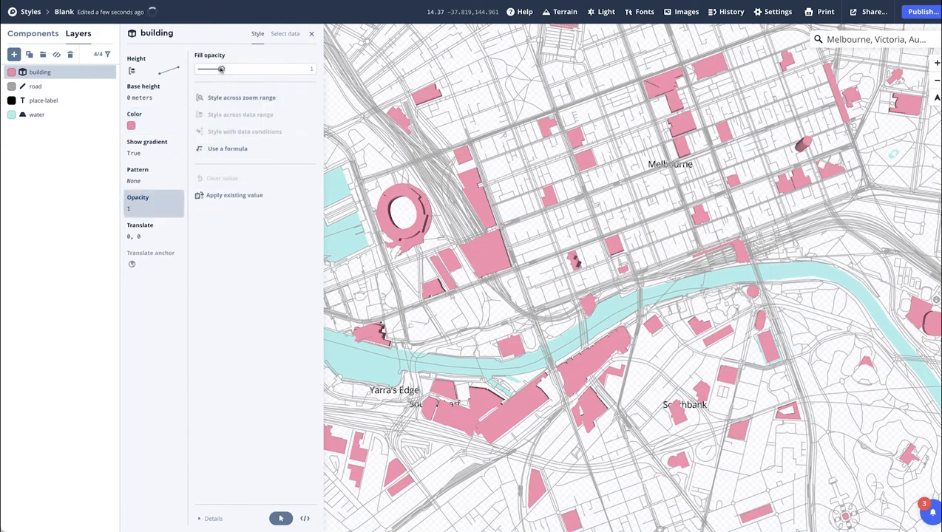
pyautogui.moveTo(220, 70); pyautogui.dragTo(213, 70)
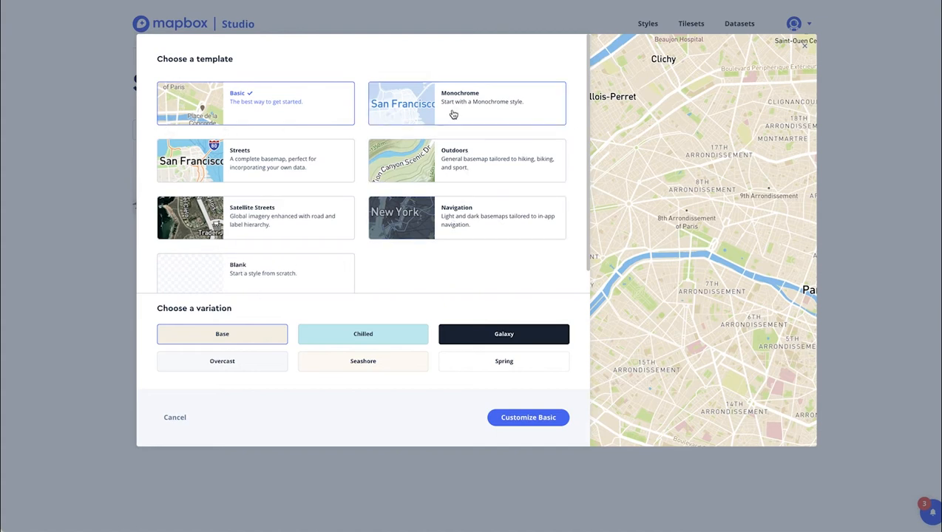
# Step: Start a new style from the Monochrome template and confirm its creation
pyautogui.click(465, 104)
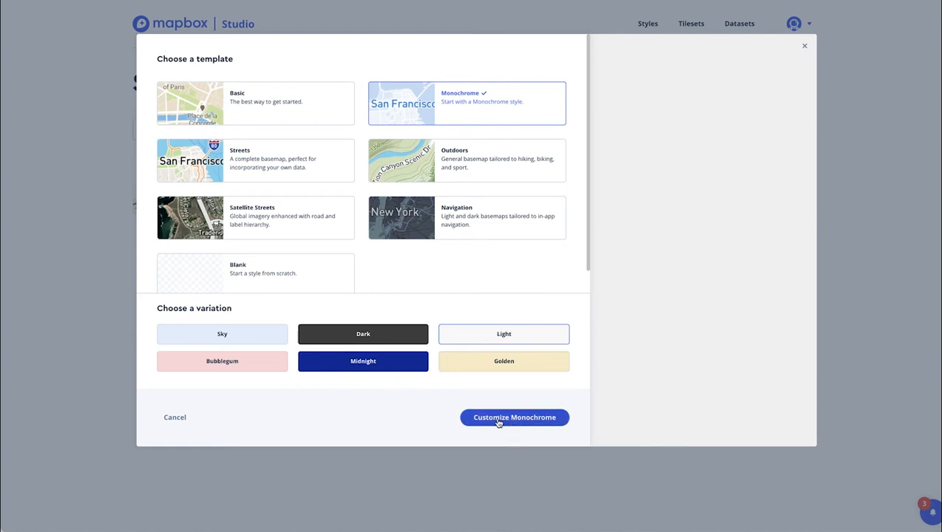
pyautogui.click(515, 417)
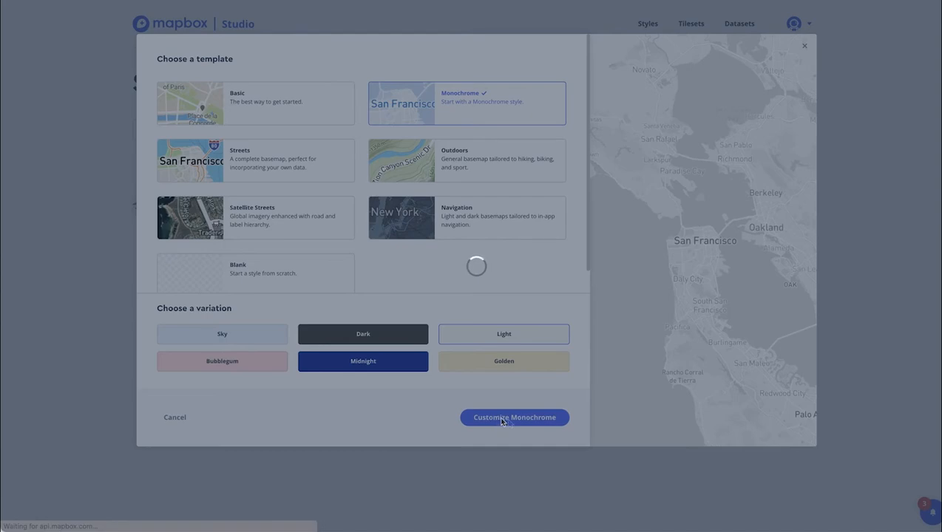
pyautogui.click(514, 417)
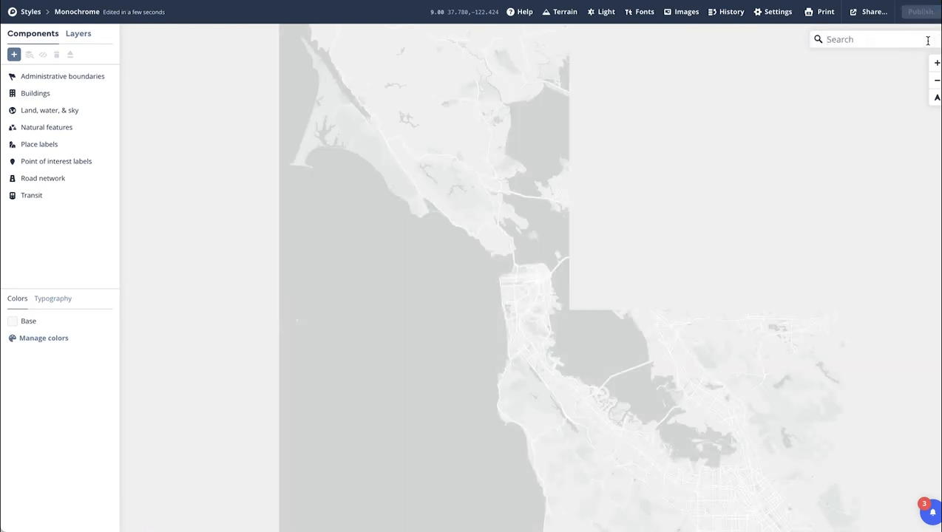
# Step: Search 'mel', jump to Melbourne, Victoria and pan across the city centre
pyautogui.write('mel')
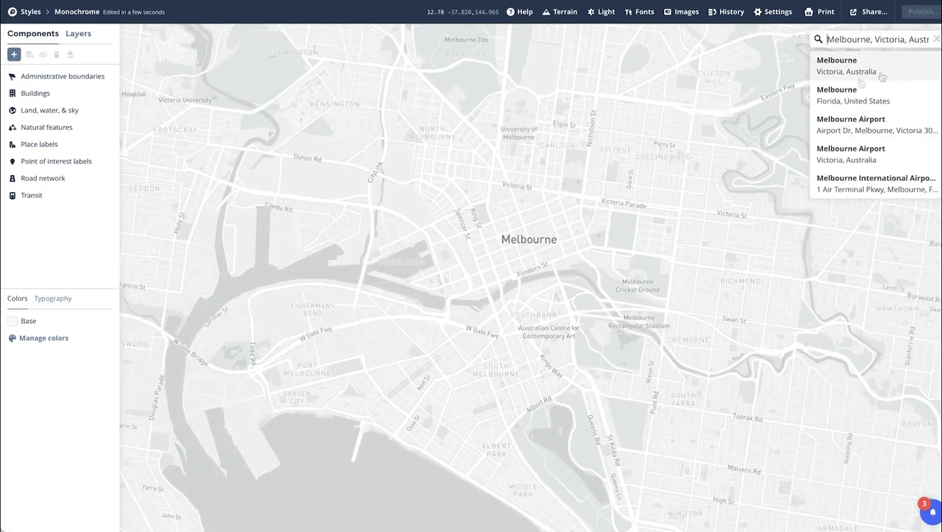
pyautogui.click(858, 65)
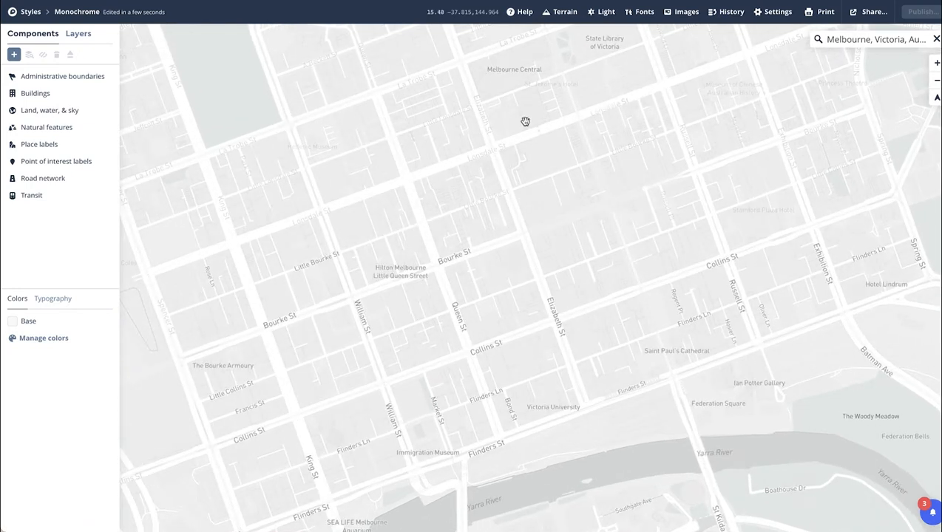
pyautogui.moveTo(525, 121); pyautogui.dragTo(547, 328)
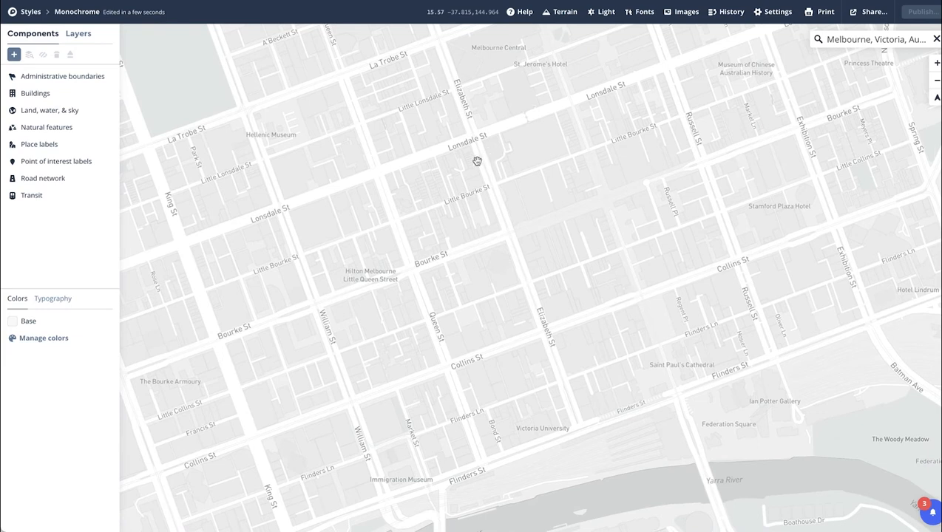
pyautogui.moveTo(662, 134)
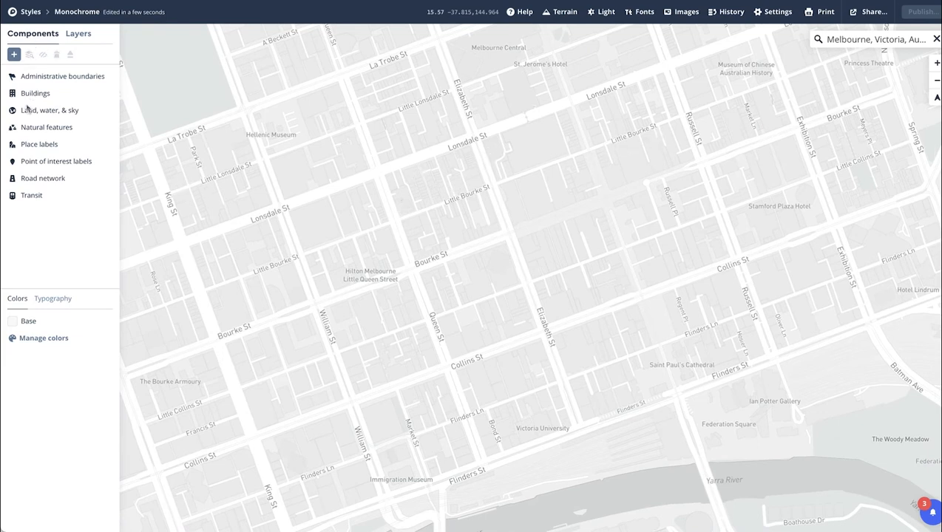
# Step: Switch on 3D buildings in the Buildings component settings
pyautogui.click(34, 93)
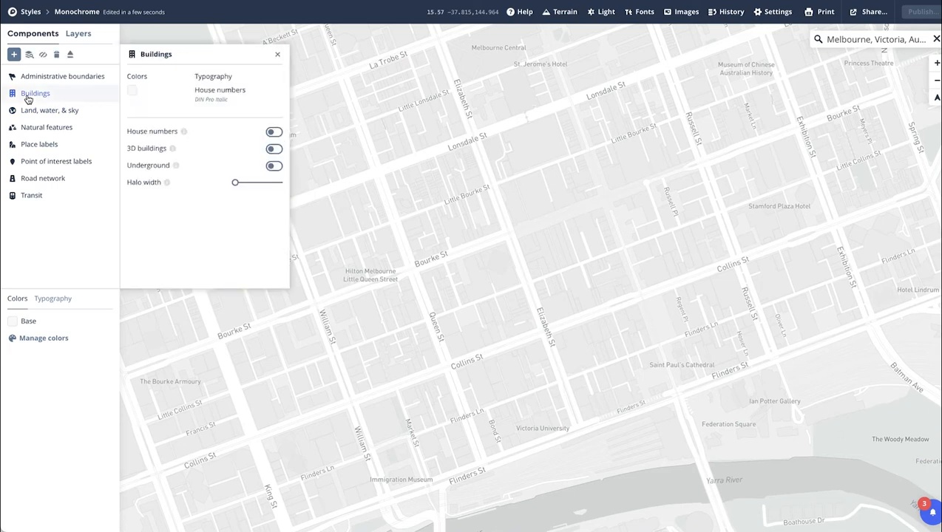
pyautogui.moveTo(172, 148)
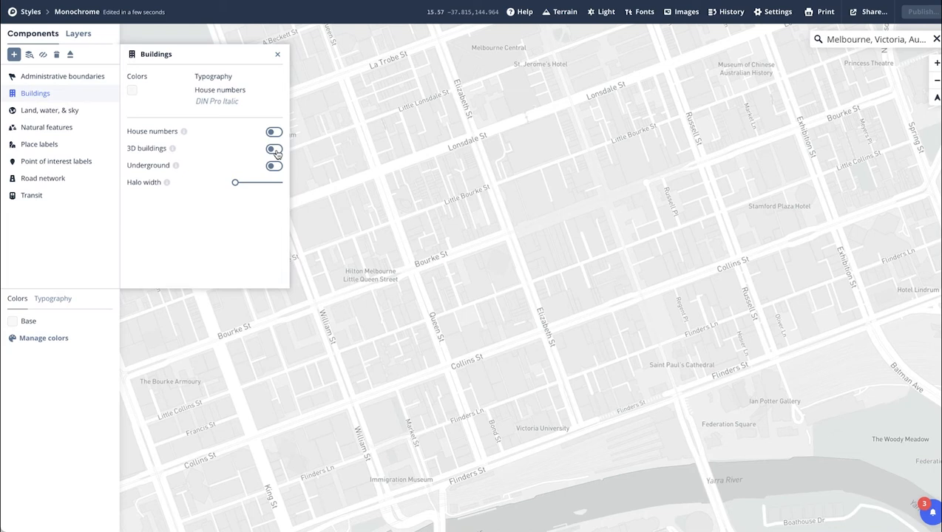
pyautogui.click(272, 148)
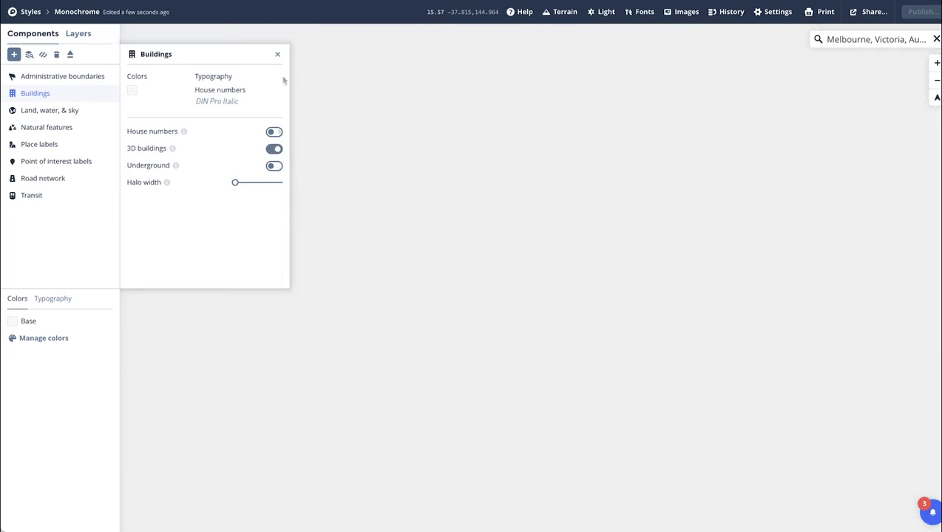
pyautogui.click(278, 53)
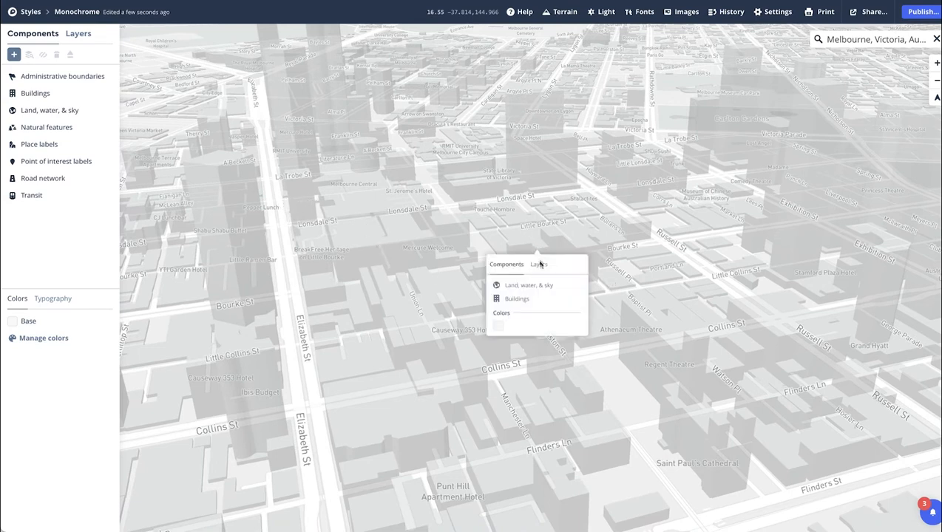
# Step: Select the building-extrusion layer on the map and reach its Color property
pyautogui.click(535, 263)
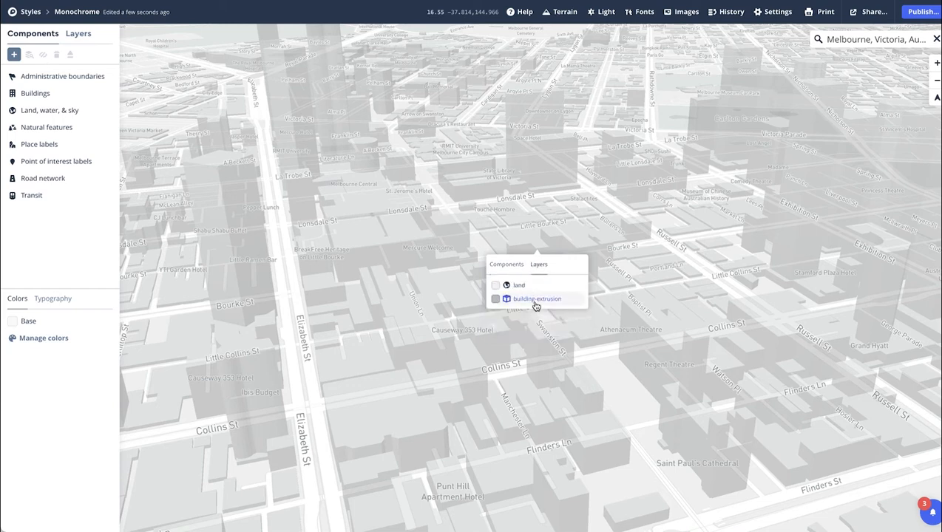
pyautogui.click(536, 299)
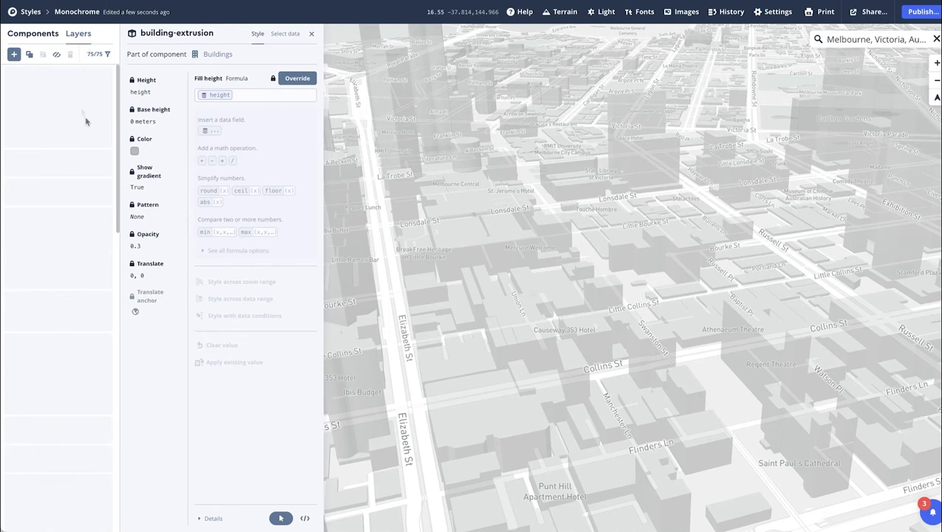
pyautogui.click(77, 33)
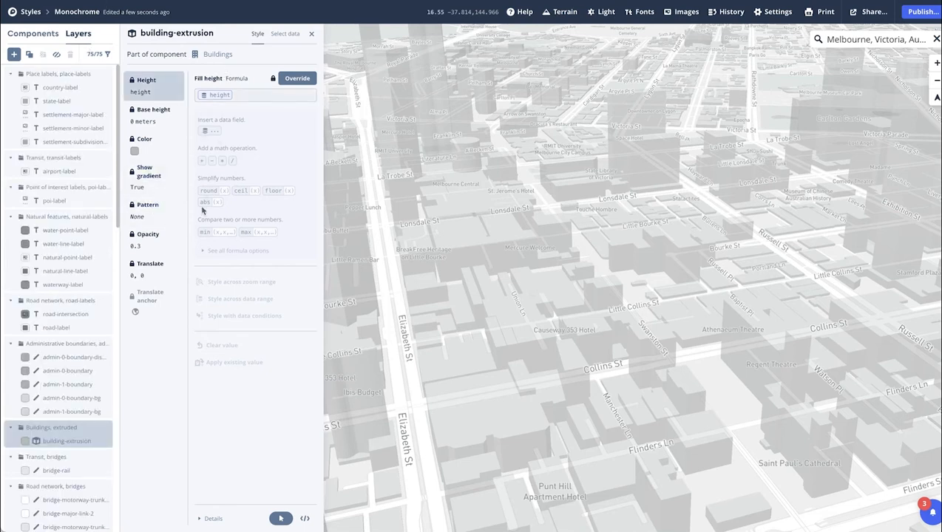
pyautogui.moveTo(266, 107)
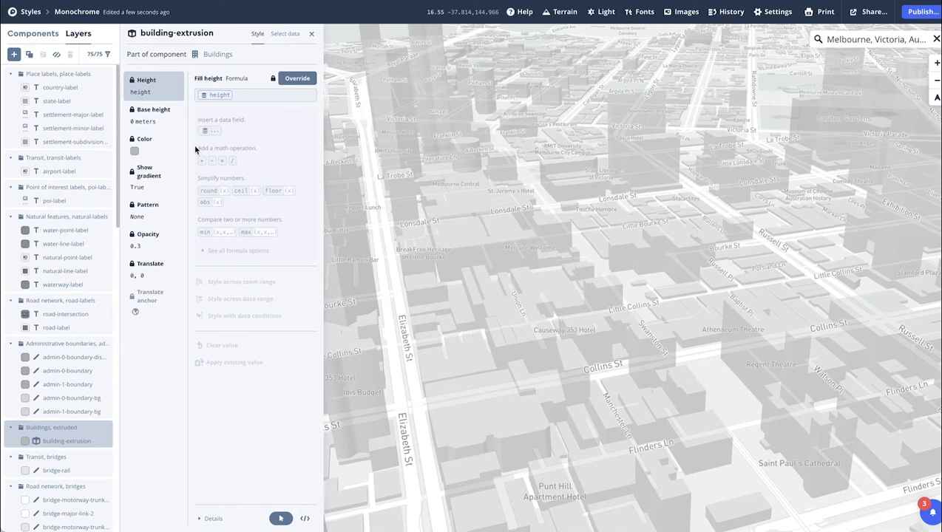
pyautogui.click(145, 139)
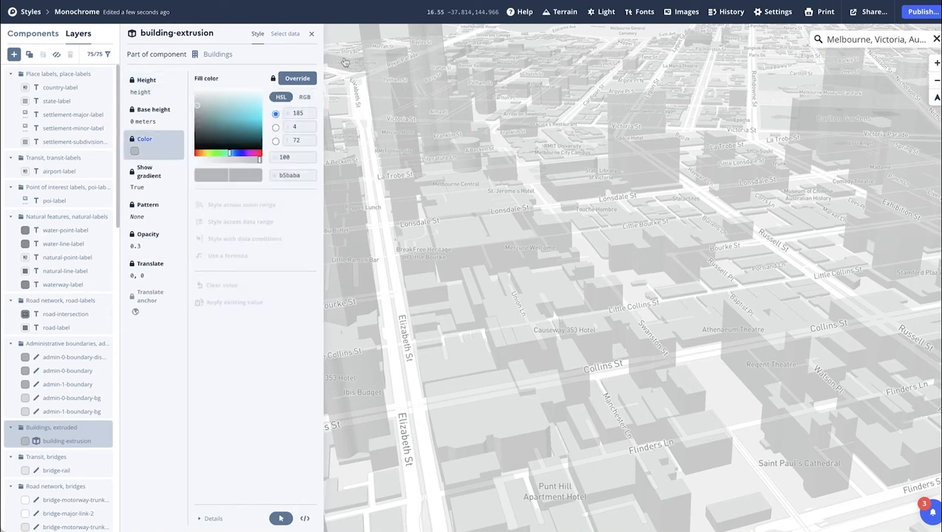
# Step: Unlock Color for override, set Opacity to 1 and return to Color
pyautogui.click(296, 78)
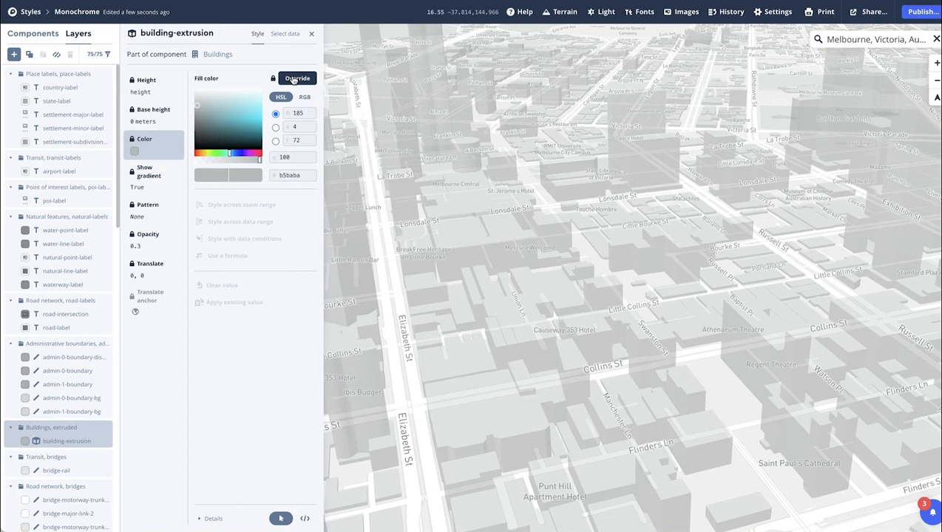
pyautogui.click(296, 79)
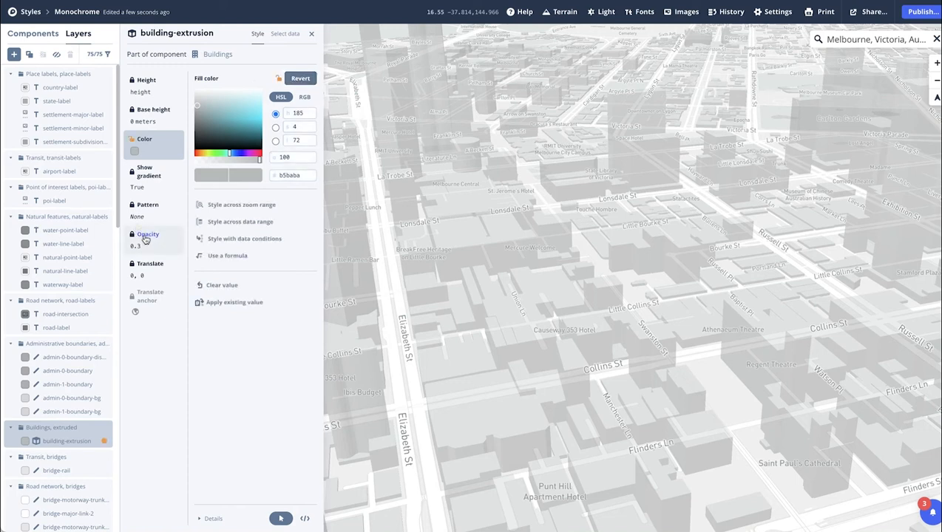
pyautogui.click(148, 233)
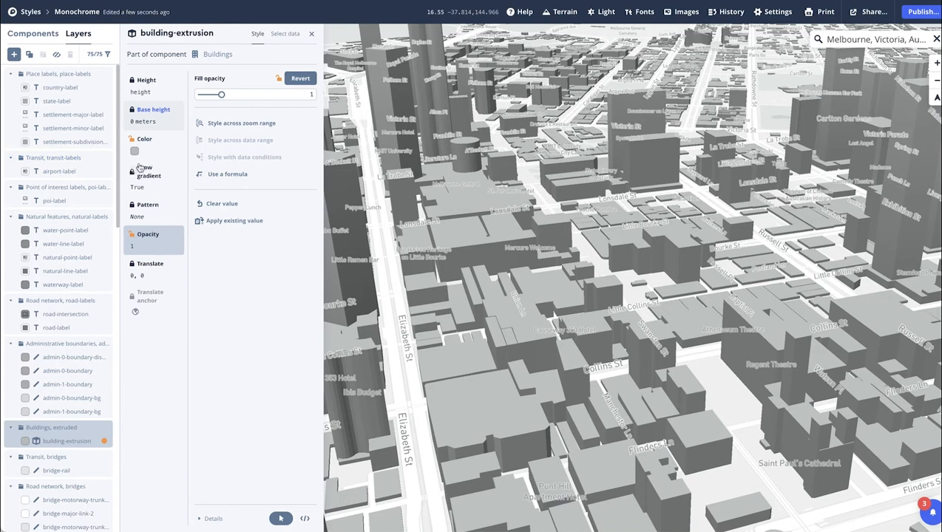
pyautogui.click(135, 151)
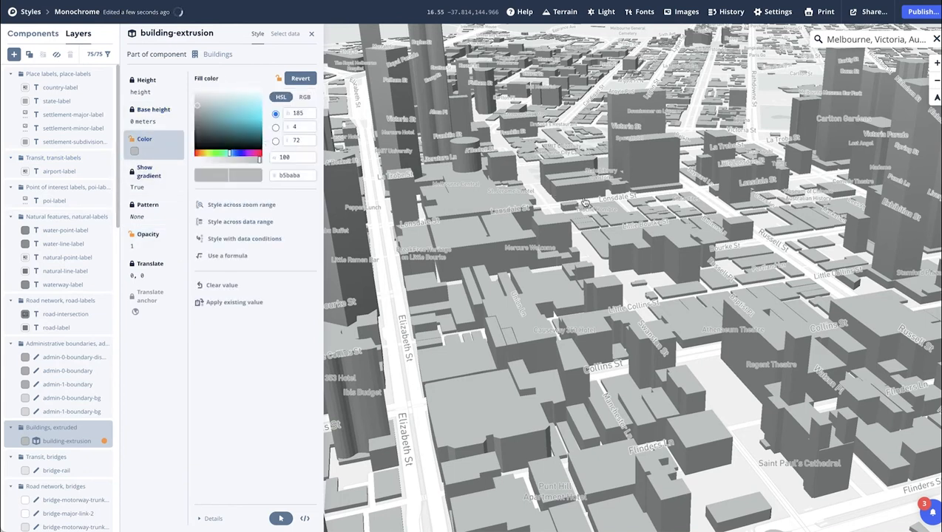
pyautogui.moveTo(584, 200)
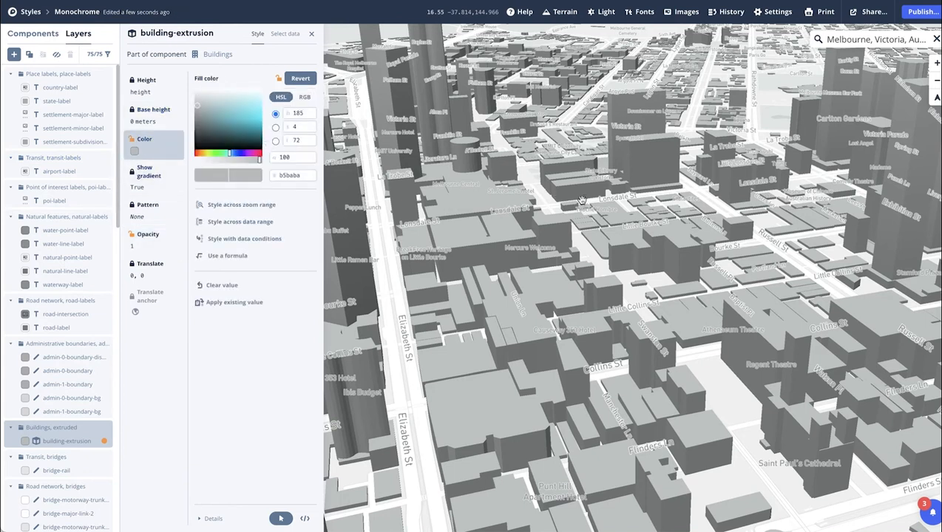
pyautogui.moveTo(427, 210)
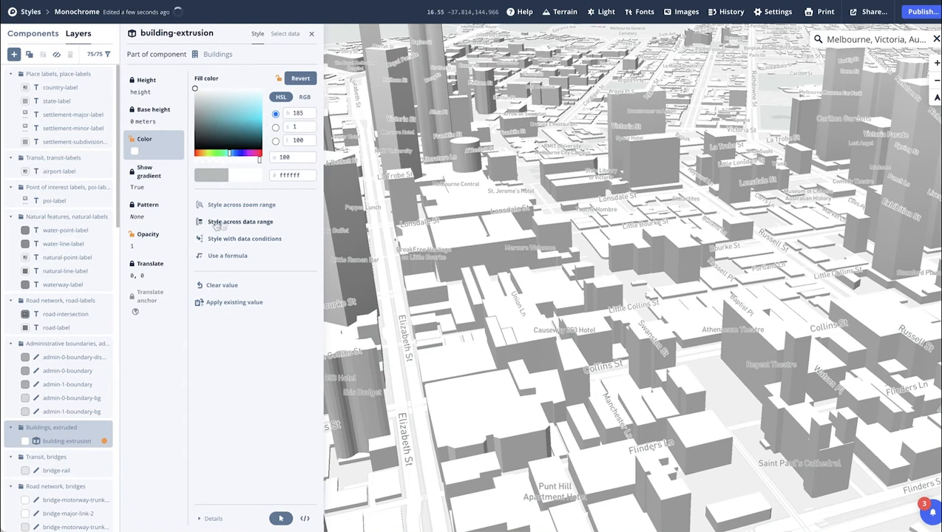
# Step: Style building colour across the height data range with a new stop at 750
pyautogui.click(240, 222)
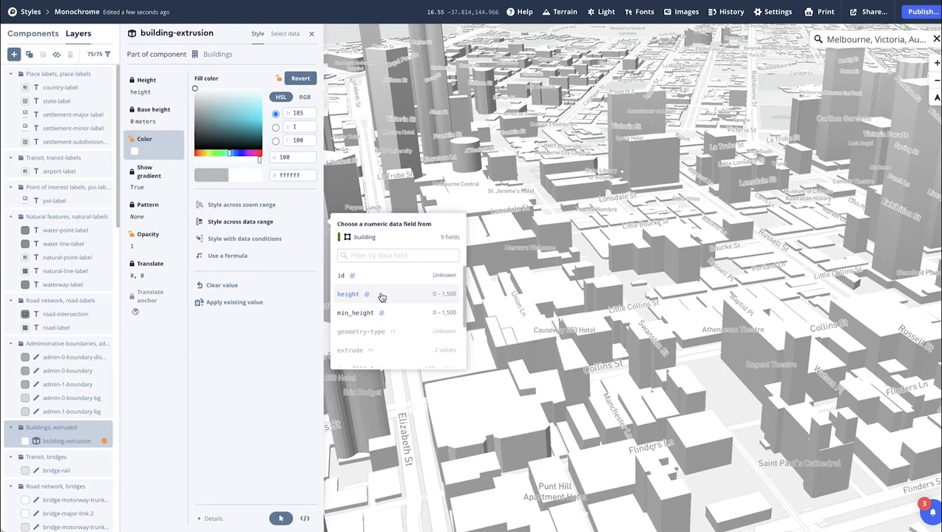
pyautogui.click(347, 295)
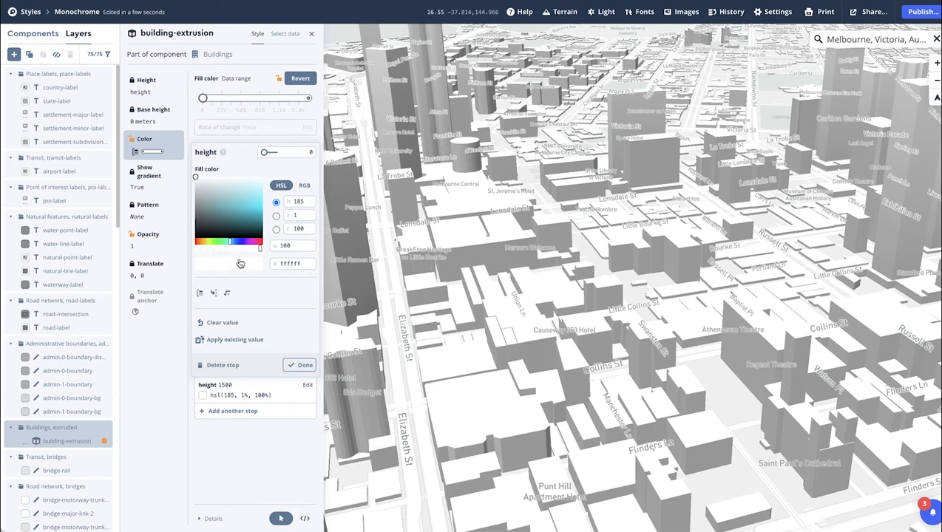
pyautogui.click(299, 364)
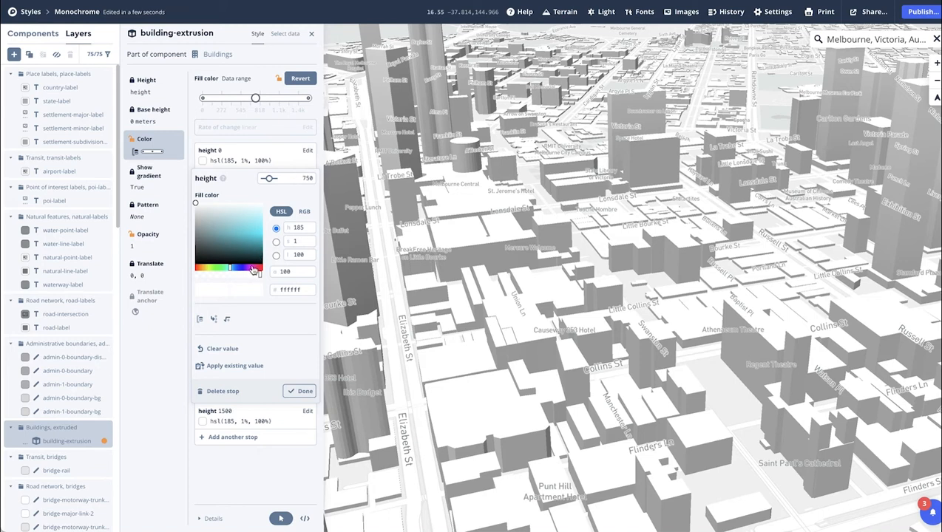
# Step: Tune the 750 stop's colour in the picker to a light pink
pyautogui.moveTo(254, 268); pyautogui.dragTo(249, 253)
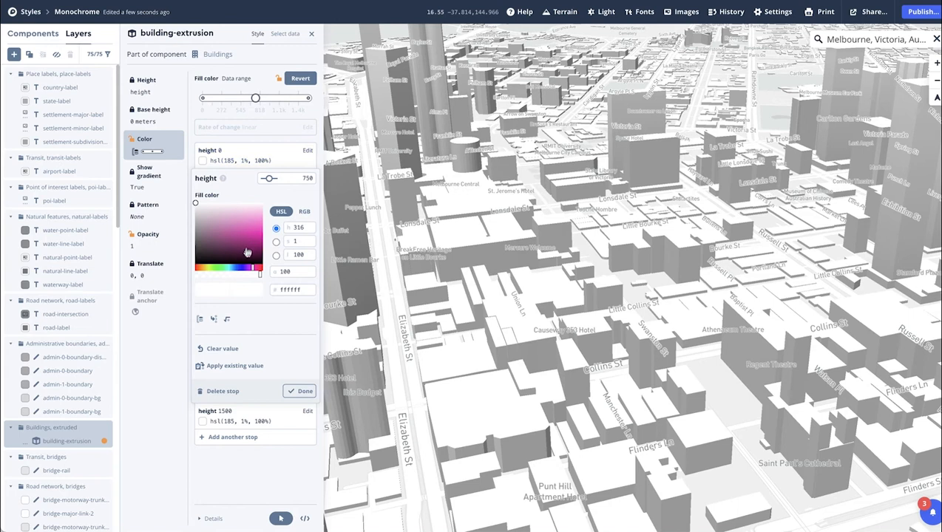
pyautogui.moveTo(249, 253); pyautogui.dragTo(257, 266)
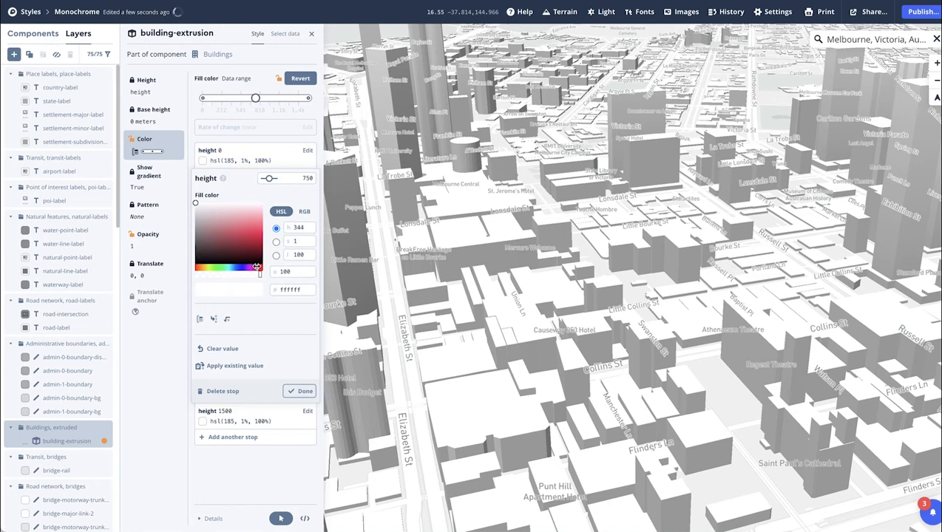
pyautogui.moveTo(258, 266); pyautogui.dragTo(254, 280)
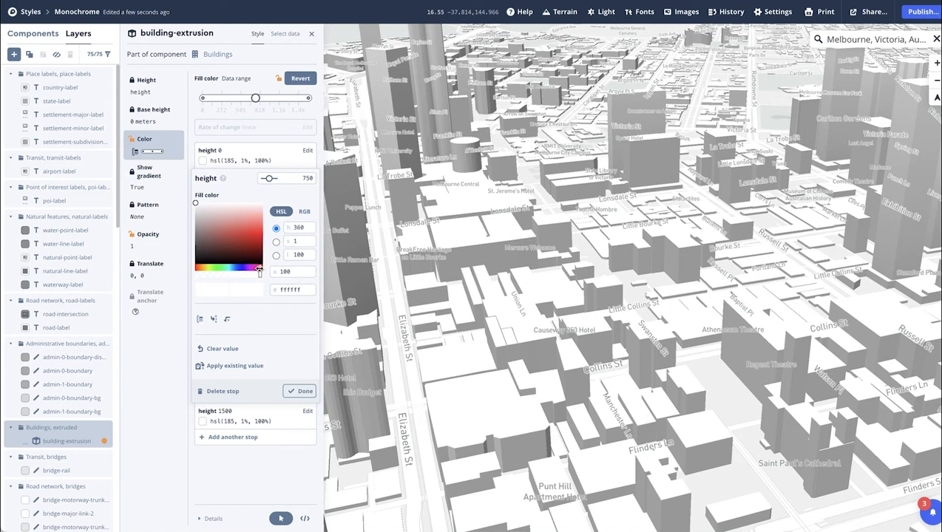
pyautogui.click(255, 213)
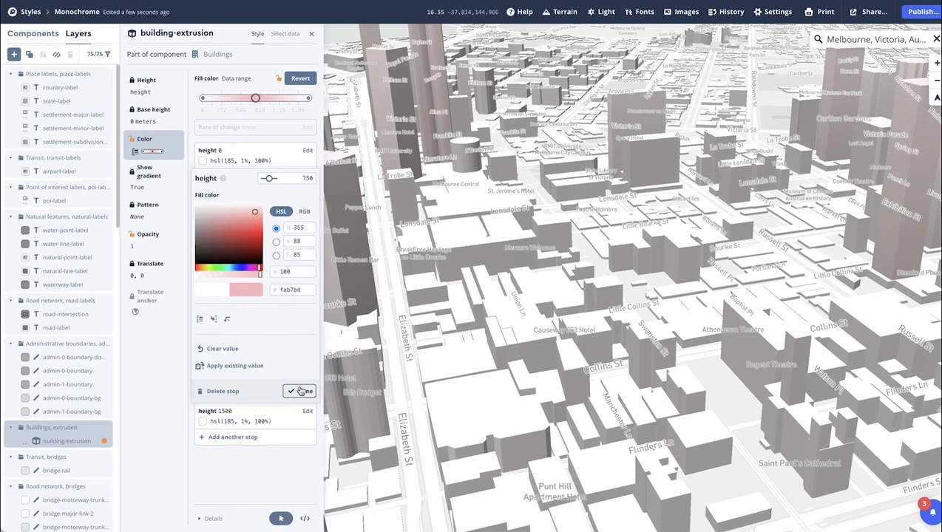
# Step: Confirm the pink stop, add an orange stop at 1000 and a strong red higher stop
pyautogui.click(297, 390)
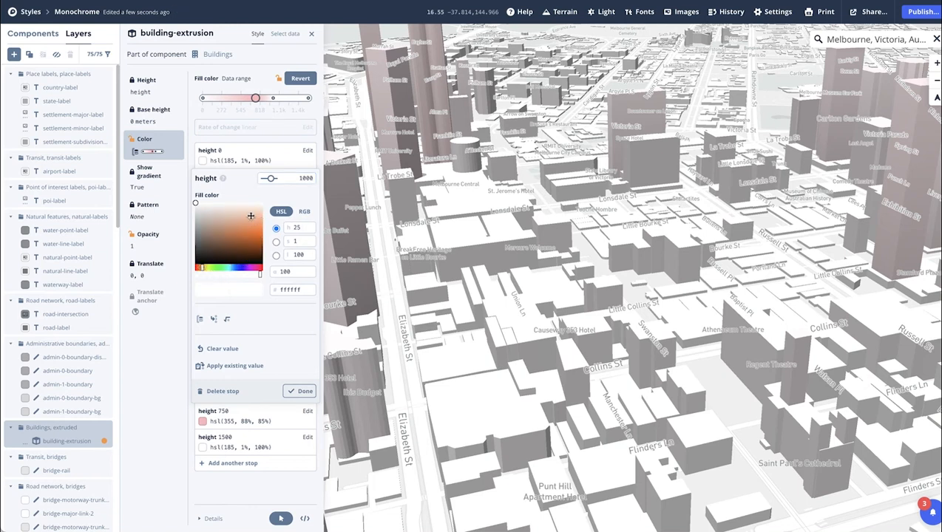
pyautogui.click(249, 216)
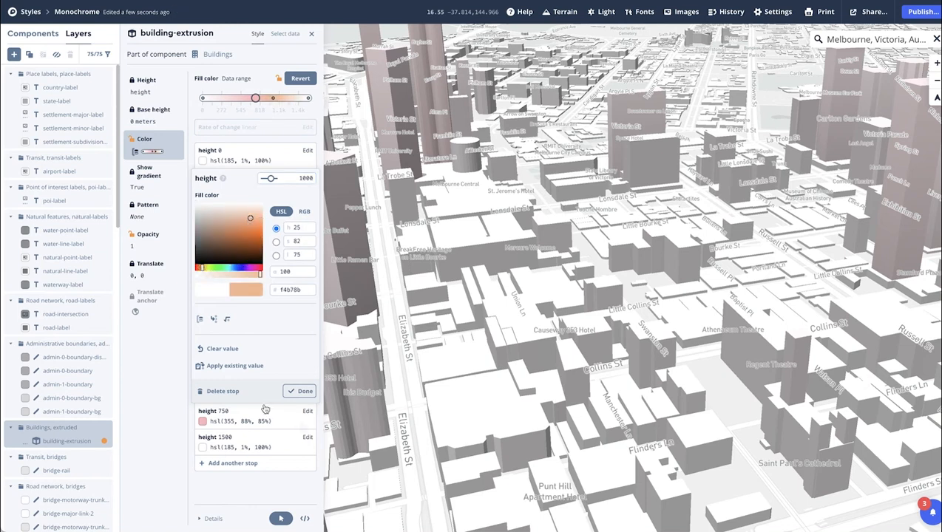
pyautogui.click(298, 391)
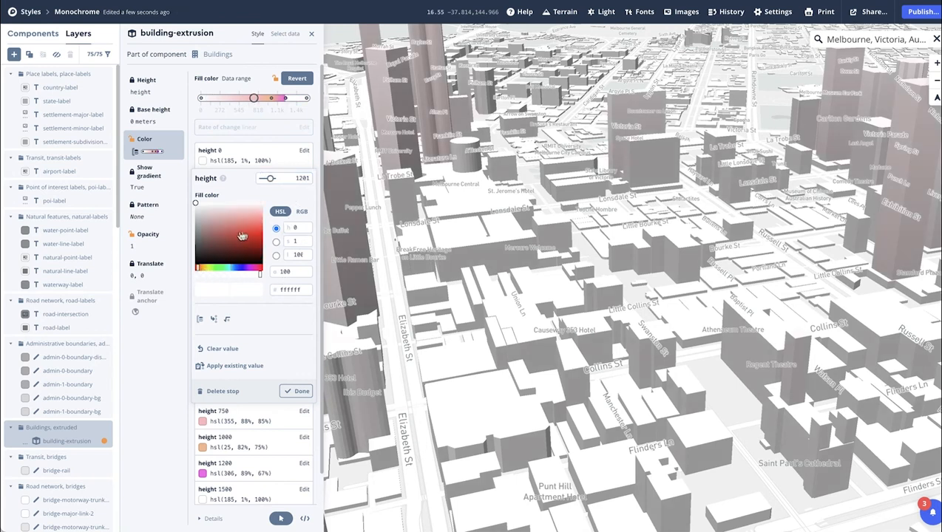
pyautogui.click(257, 232)
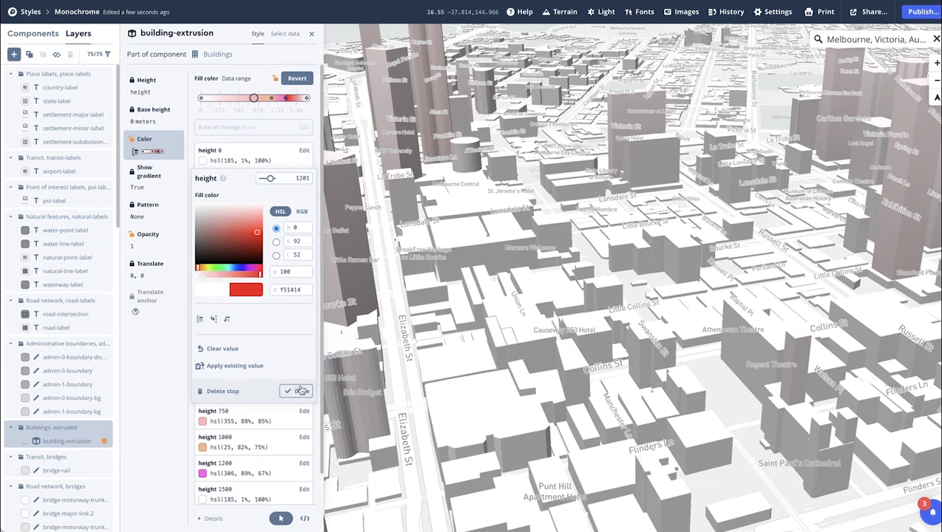